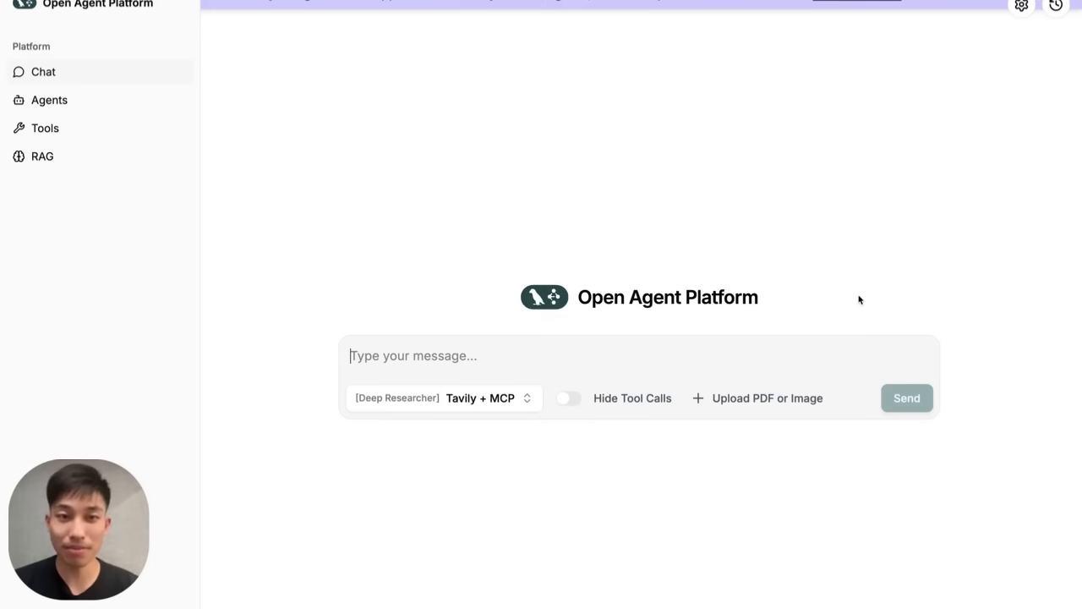
Send the Deep Researcher a request to plan the cheapest trip to Amsterdam and Norway with roommates
{"action": "type", "text": "Later this year, my roommates and I want to take a trip to Amsterdam and Norway. We want to leave New York on 9/12, and get back on the following Sunday 9/21. Can you help me plan the cheapest trip?"}
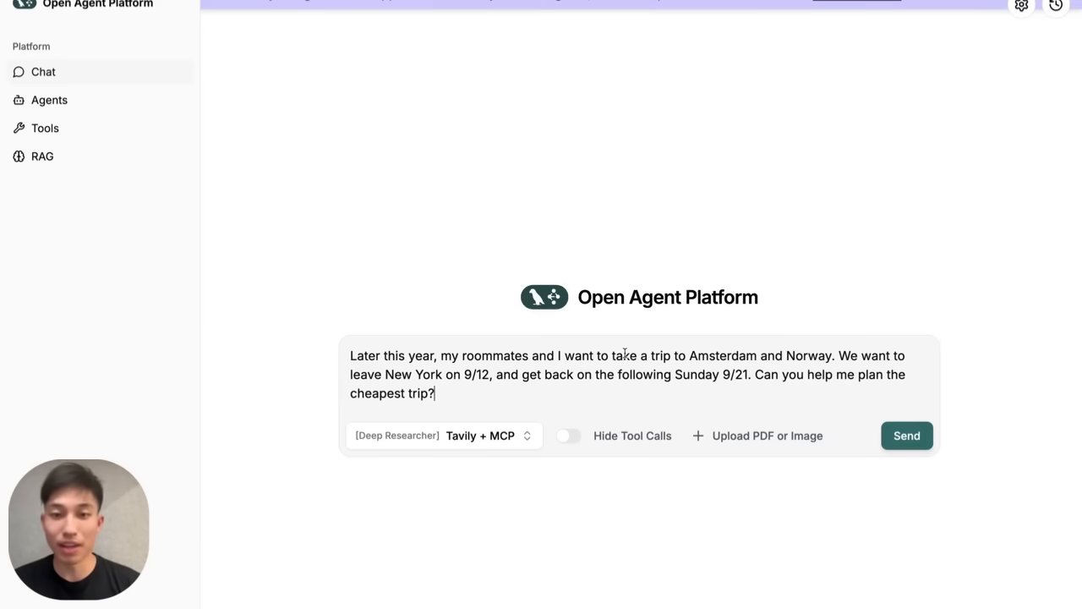
{"action": "left_click", "coordinate": [907, 436]}
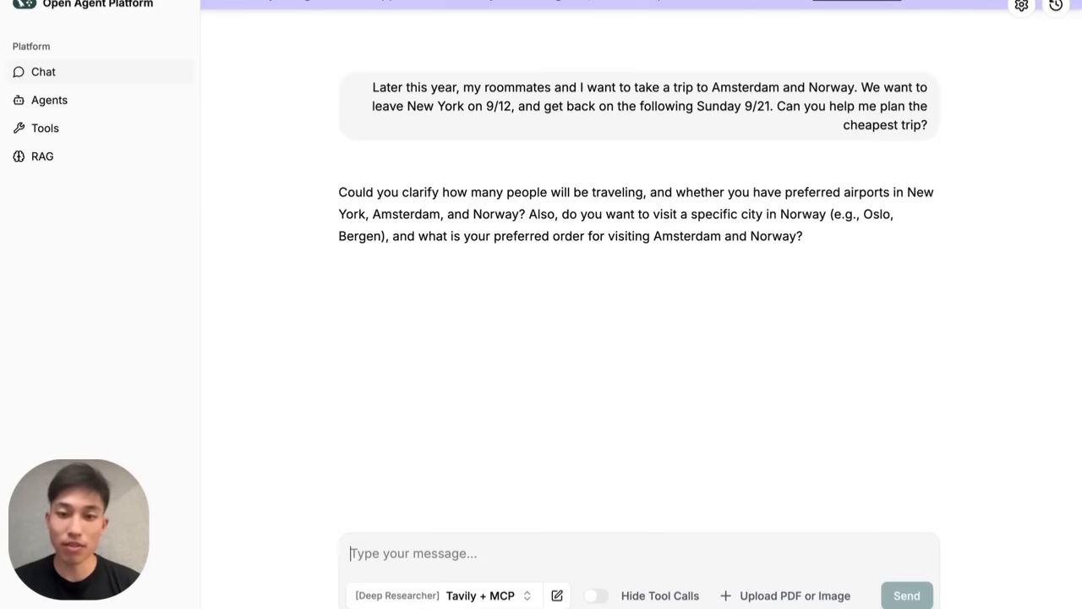
Answer its clarifying questions: 2 roommates, no preferred airports, visiting Oslo, Bergen and more
{"action": "type", "text": "Traveling with 2 roommates, no preferred airports, I want to go to oslo, bergen, and flam, and I want to go to amsterdam first"}
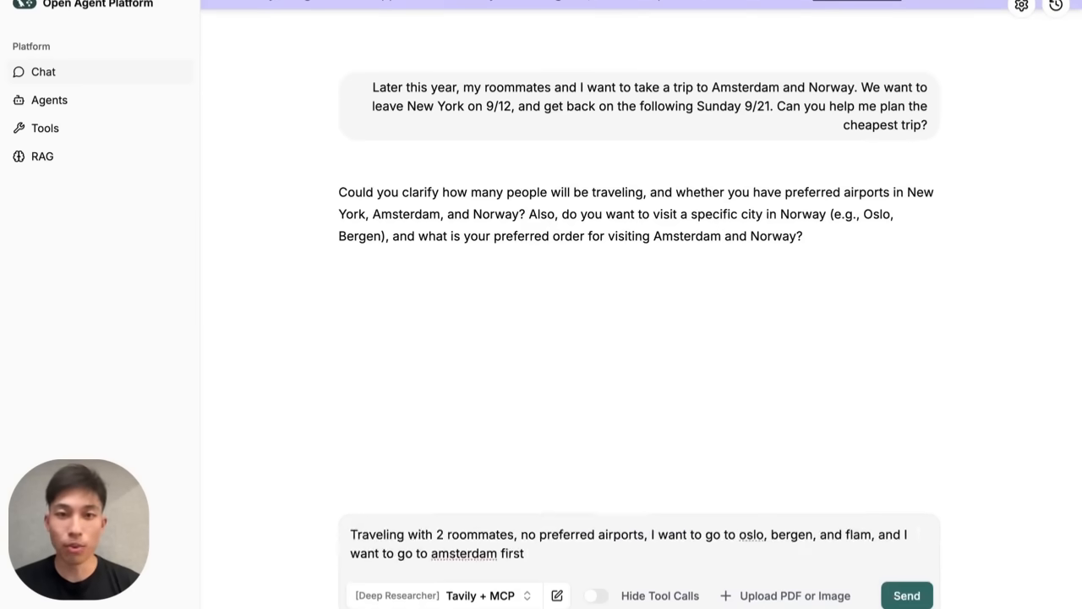
{"action": "left_click", "coordinate": [906, 595]}
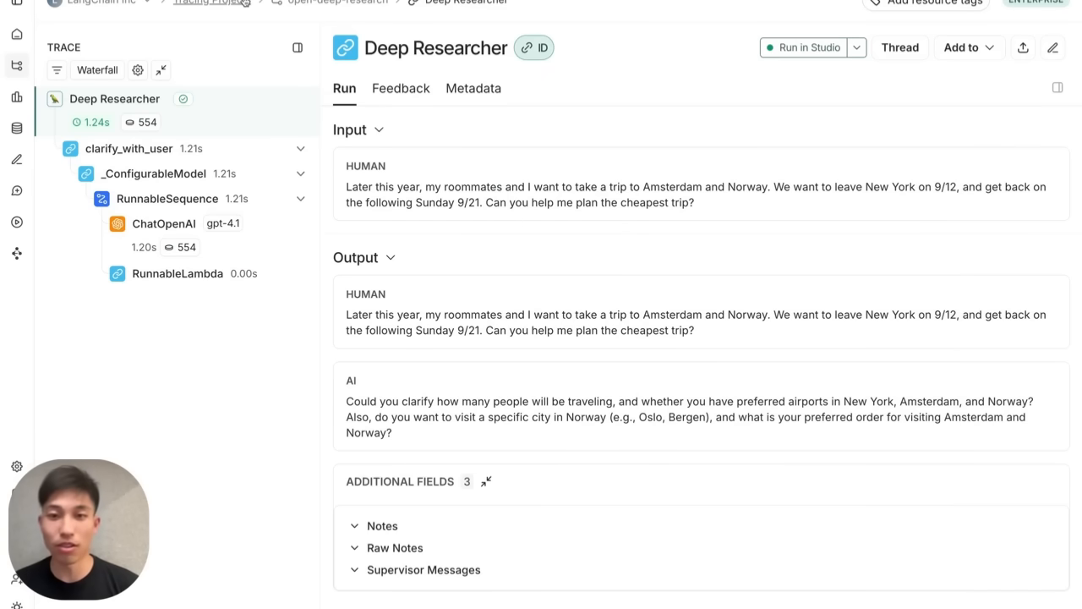
Review the first run's clarify_with_user ChatOpenAI call and its ClarifyWithUser output fields
{"action": "left_click", "coordinate": [129, 149]}
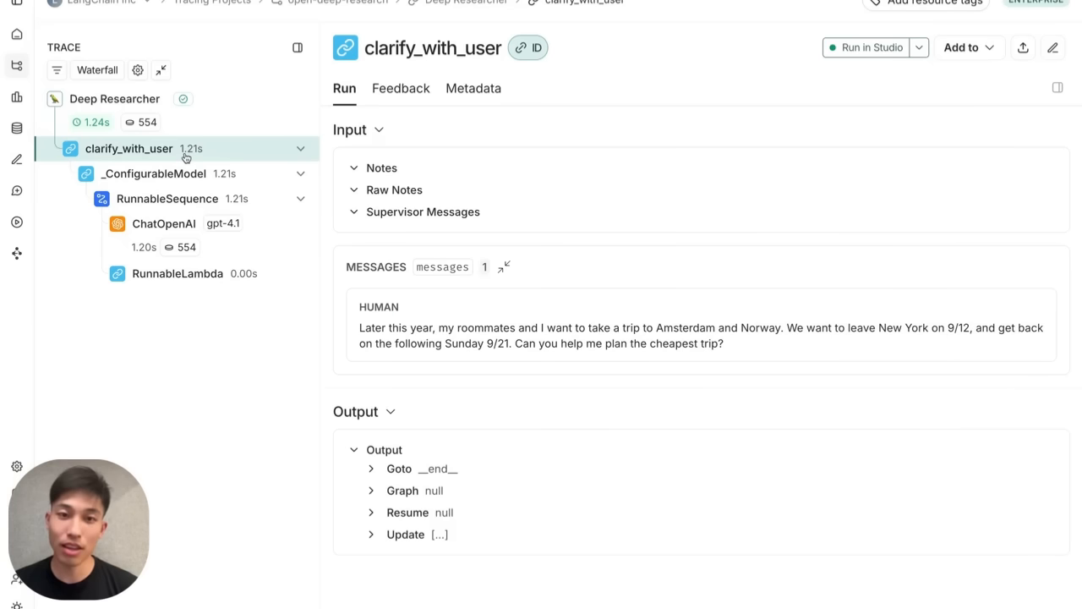
{"action": "mouse_move", "coordinate": [211, 217]}
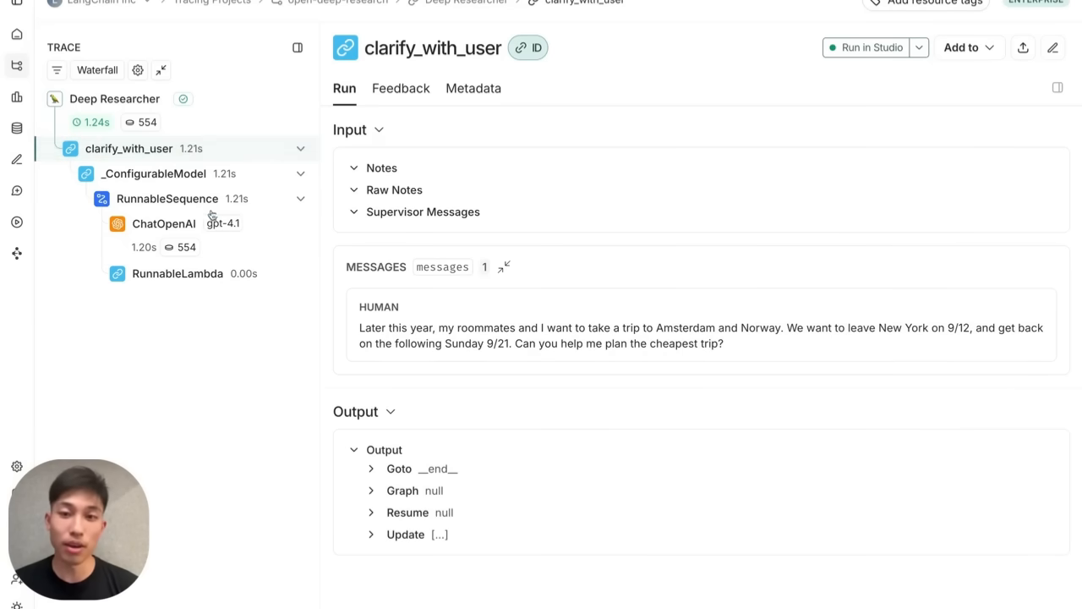
{"action": "left_click", "coordinate": [162, 224]}
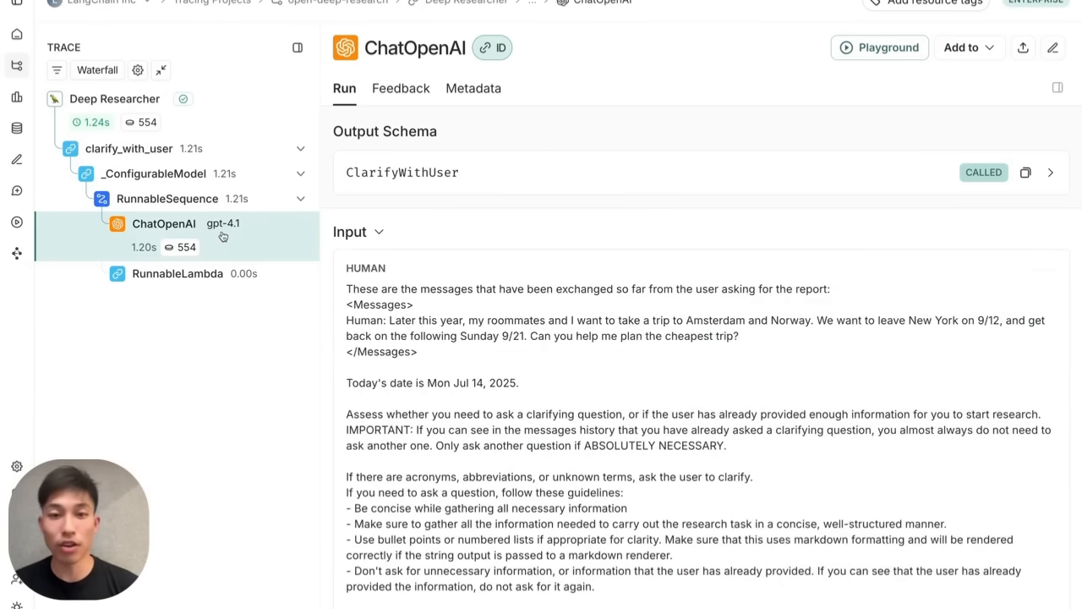
{"action": "left_click", "coordinate": [1052, 172]}
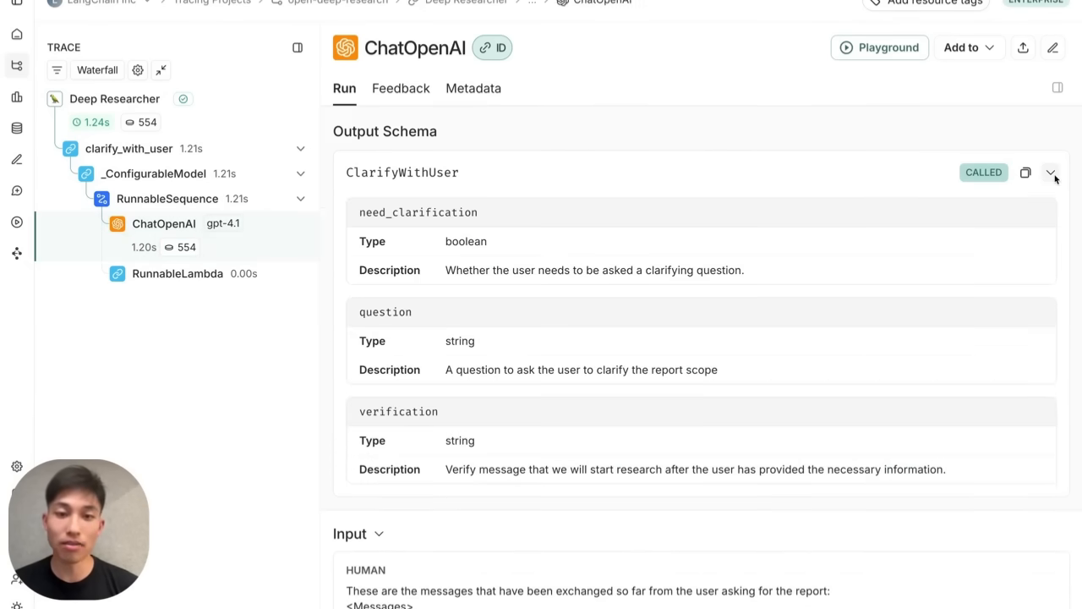
{"action": "scroll", "scroll_direction": "down", "scroll_amount": 3}
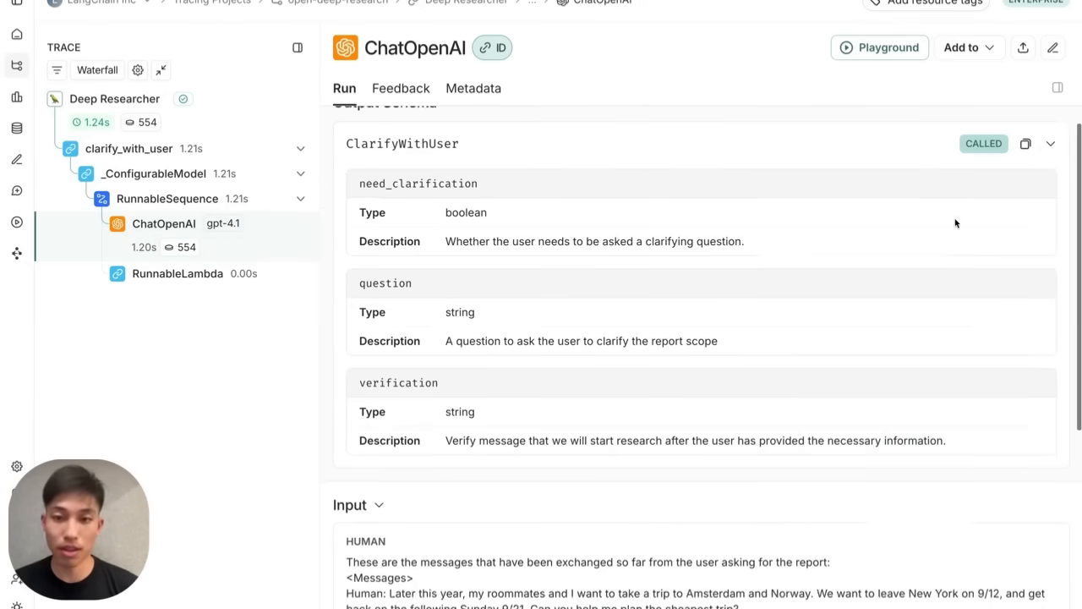
{"action": "scroll", "scroll_direction": "up", "scroll_amount": 3}
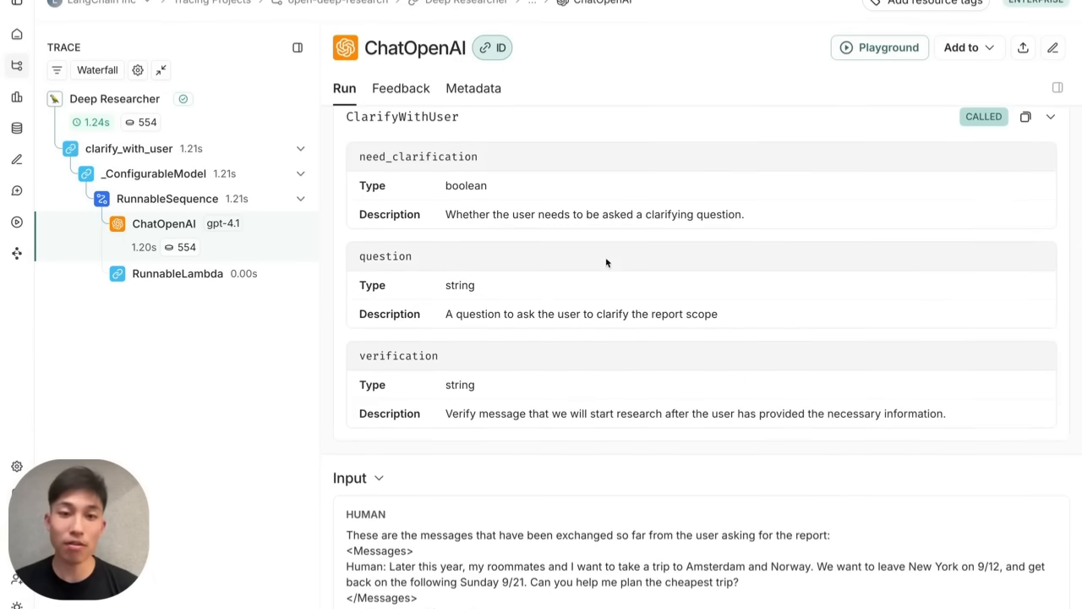
{"action": "scroll", "scroll_direction": "down", "scroll_amount": 3}
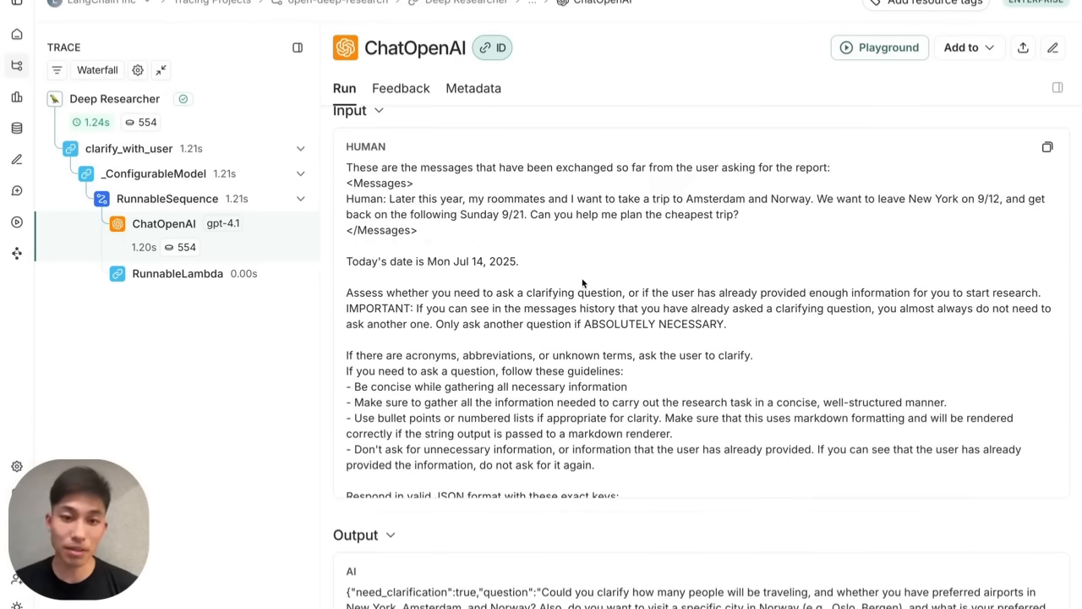
Review the follow-up run's clarification call, then move to its write_research_brief model call
{"action": "left_click", "coordinate": [115, 98]}
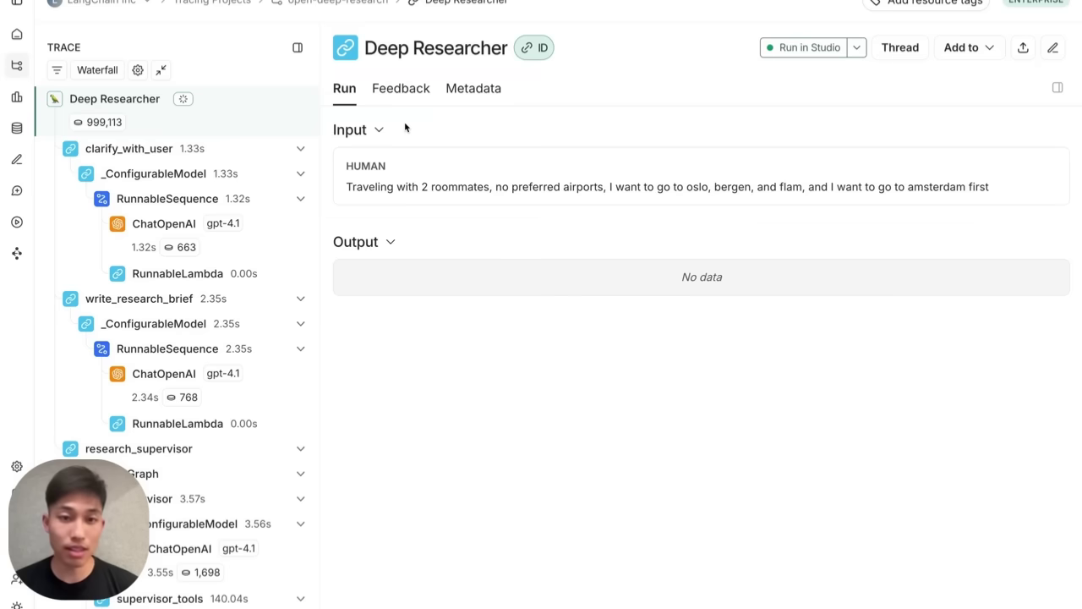
{"action": "left_click", "coordinate": [162, 223]}
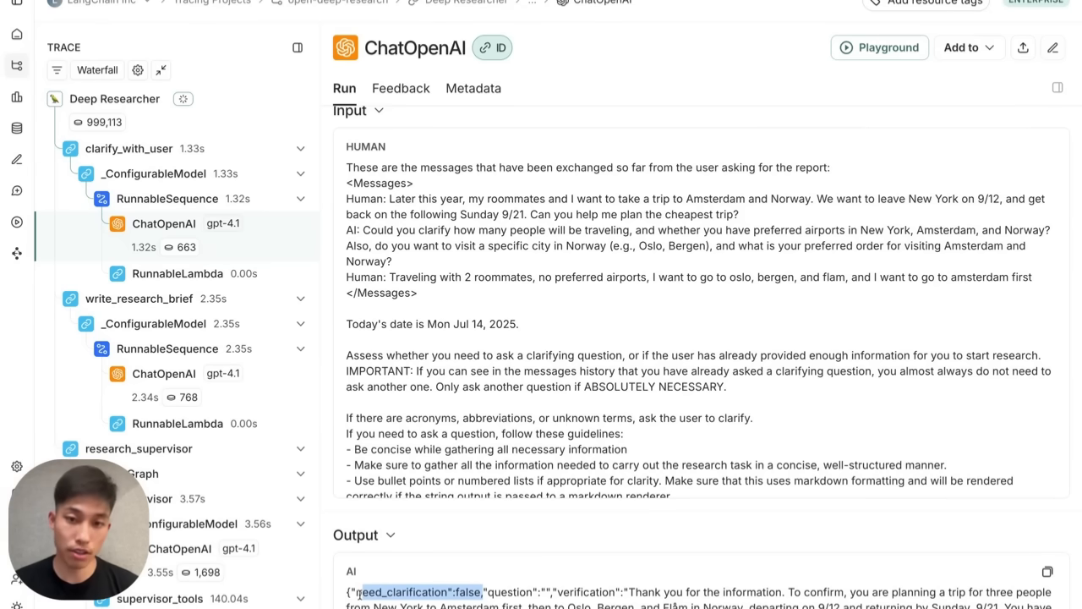
{"action": "mouse_move", "coordinate": [224, 373]}
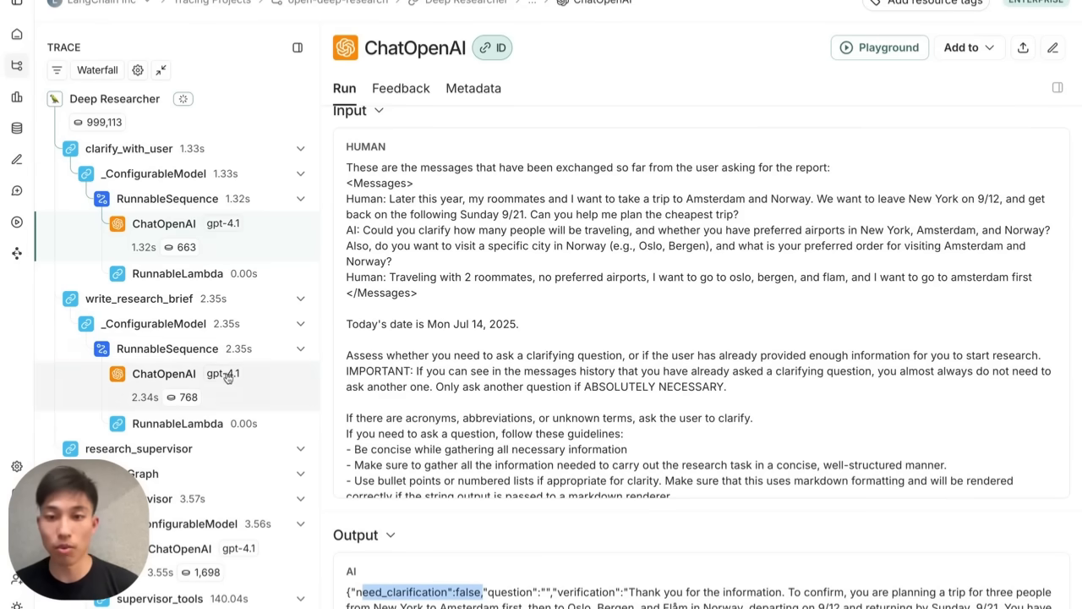
{"action": "left_click", "coordinate": [162, 374]}
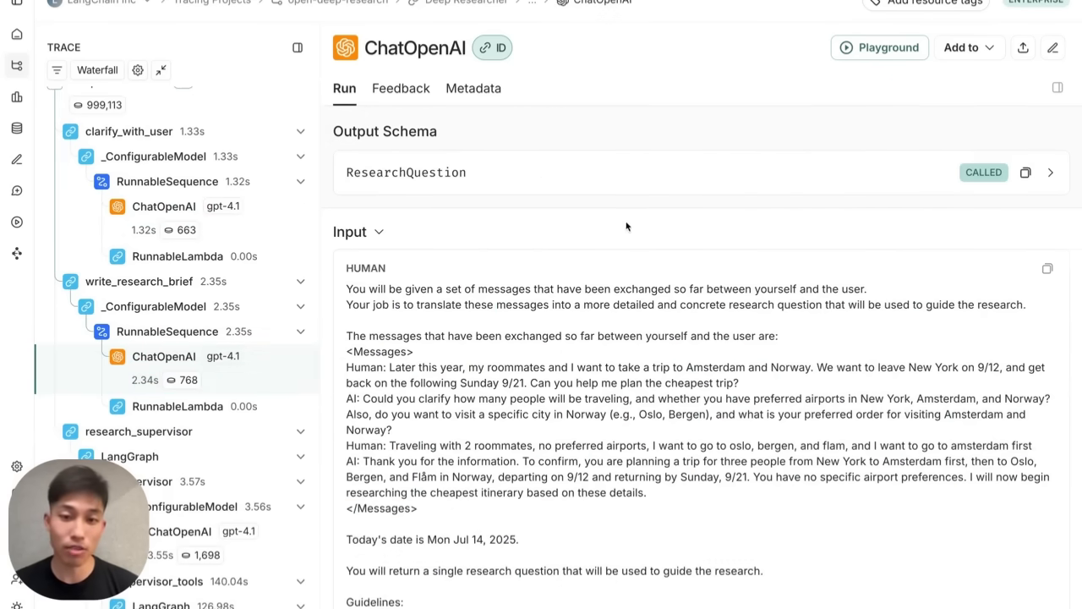
Inspect the ResearchQuestion output schema and the conversation messages fed to the brief-writing call
{"action": "left_click", "coordinate": [1052, 173]}
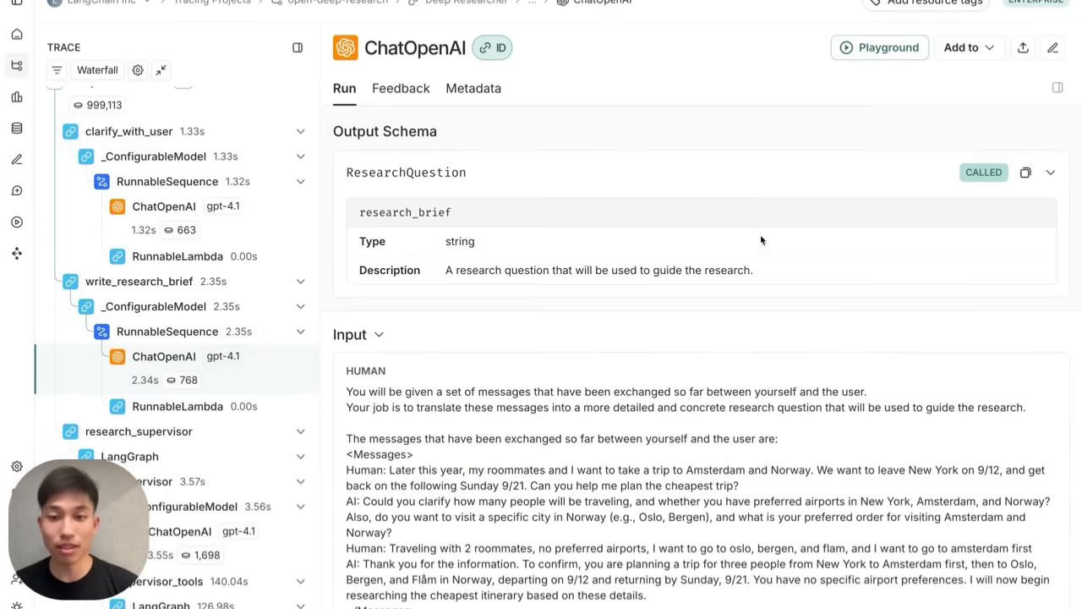
{"action": "mouse_move", "coordinate": [643, 229]}
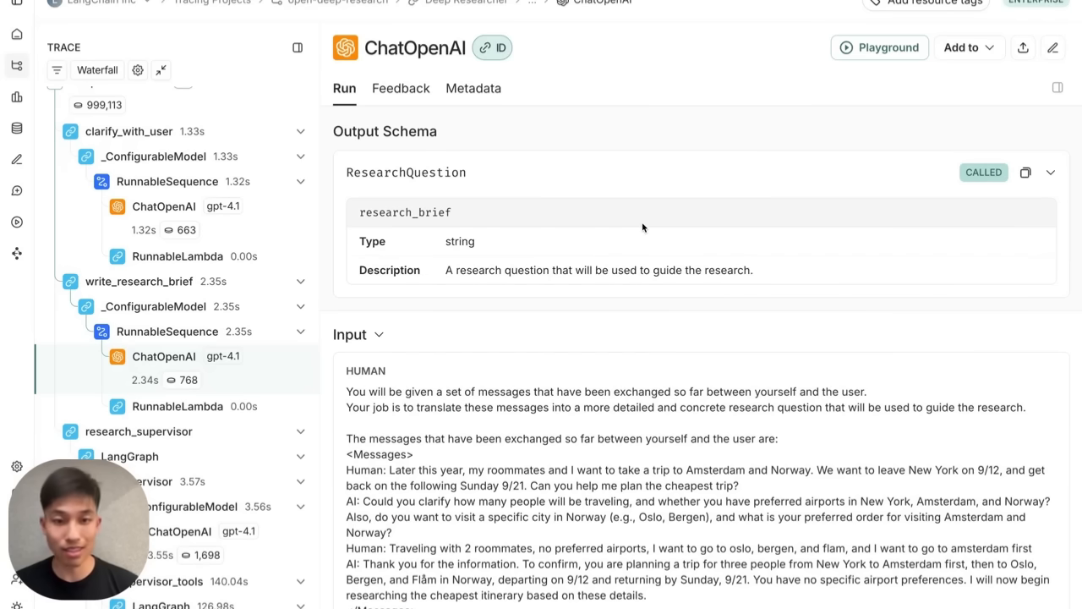
{"action": "mouse_move", "coordinate": [348, 454]}
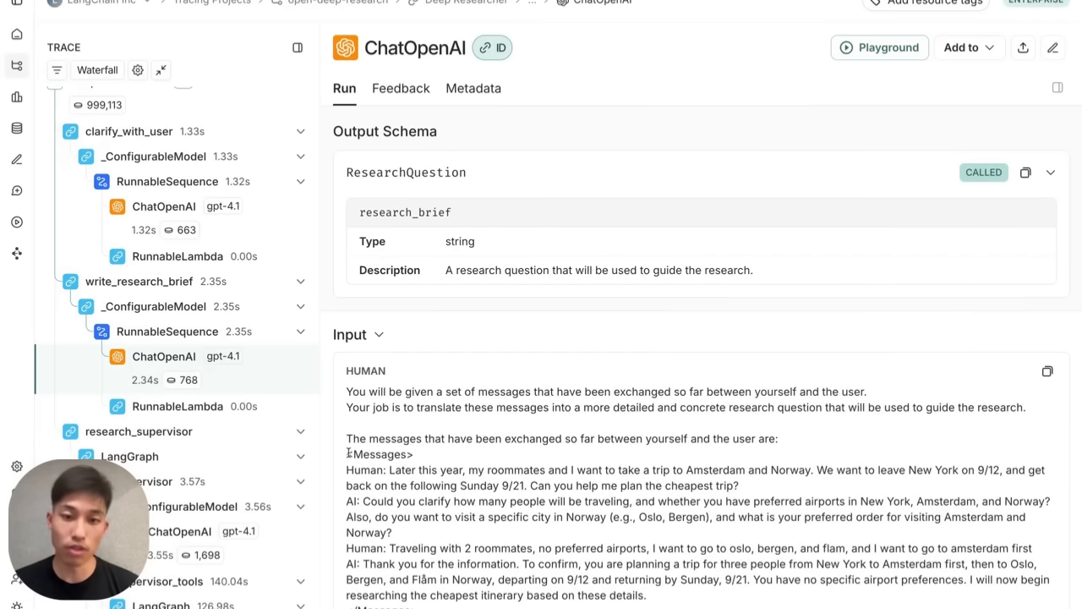
{"action": "left_click_drag", "start_coordinate": [347, 453], "coordinate": [646, 596]}
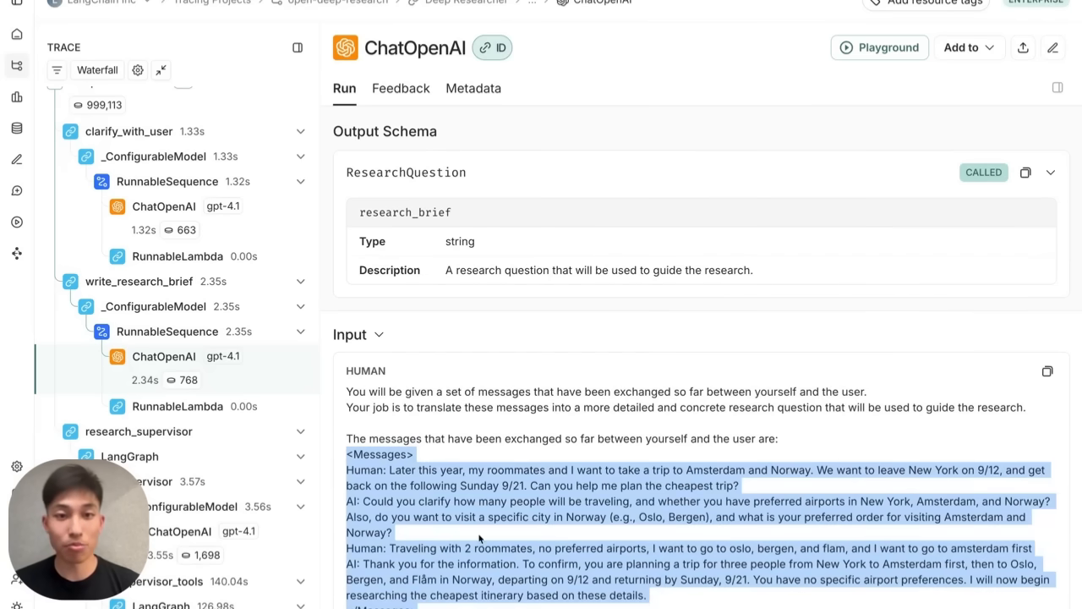
{"action": "scroll", "scroll_direction": "down", "scroll_amount": 3}
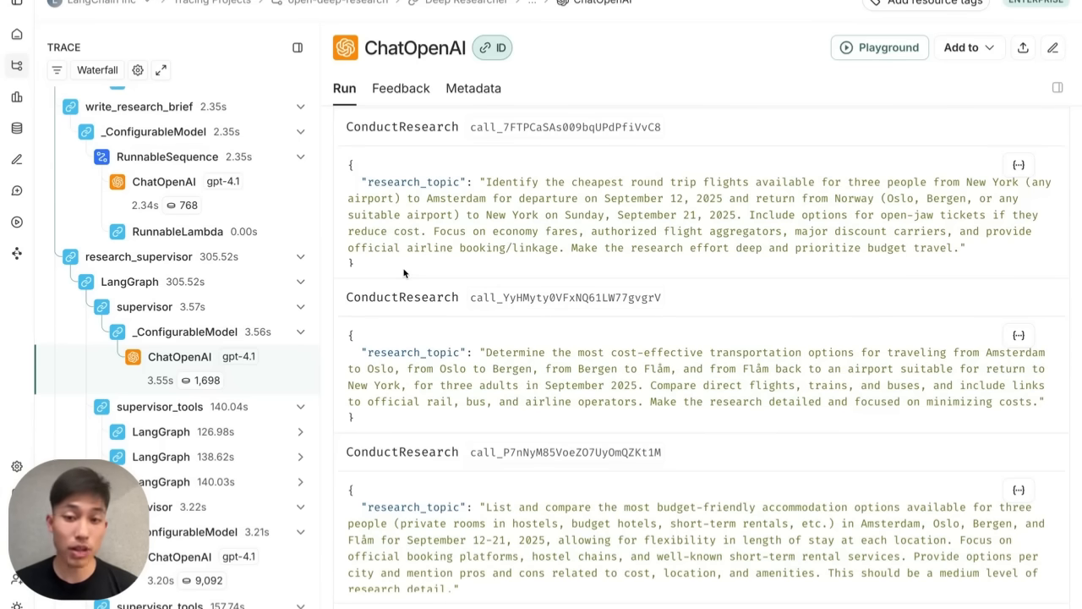
{"action": "mouse_move", "coordinate": [450, 200]}
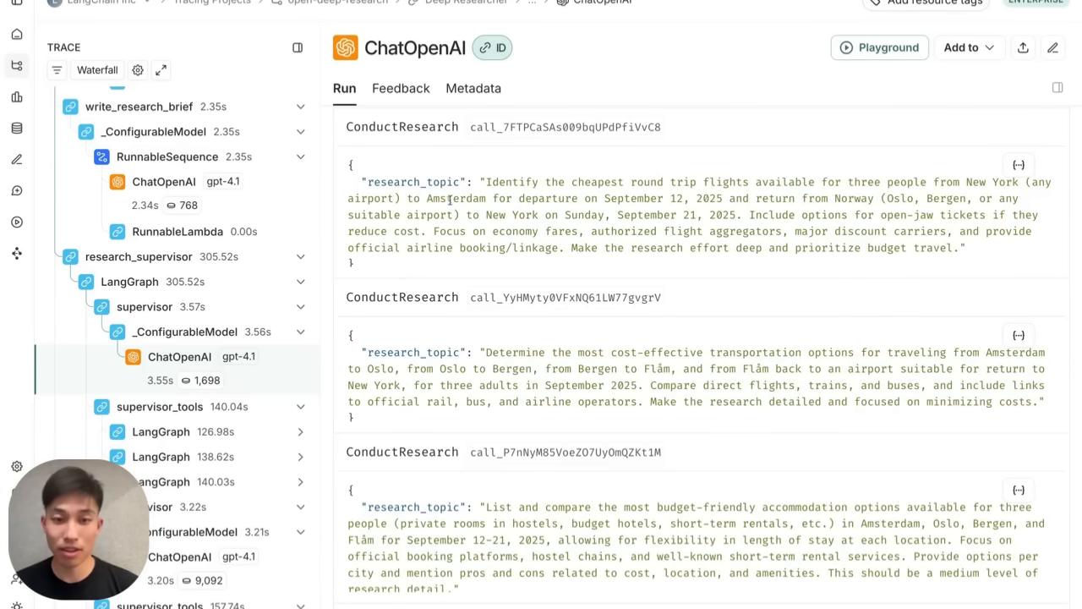
Highlight the supervisor's flight research topic, then move to a researcher's model call under supervisor_tools
{"action": "left_click_drag", "start_coordinate": [449, 182], "coordinate": [463, 230]}
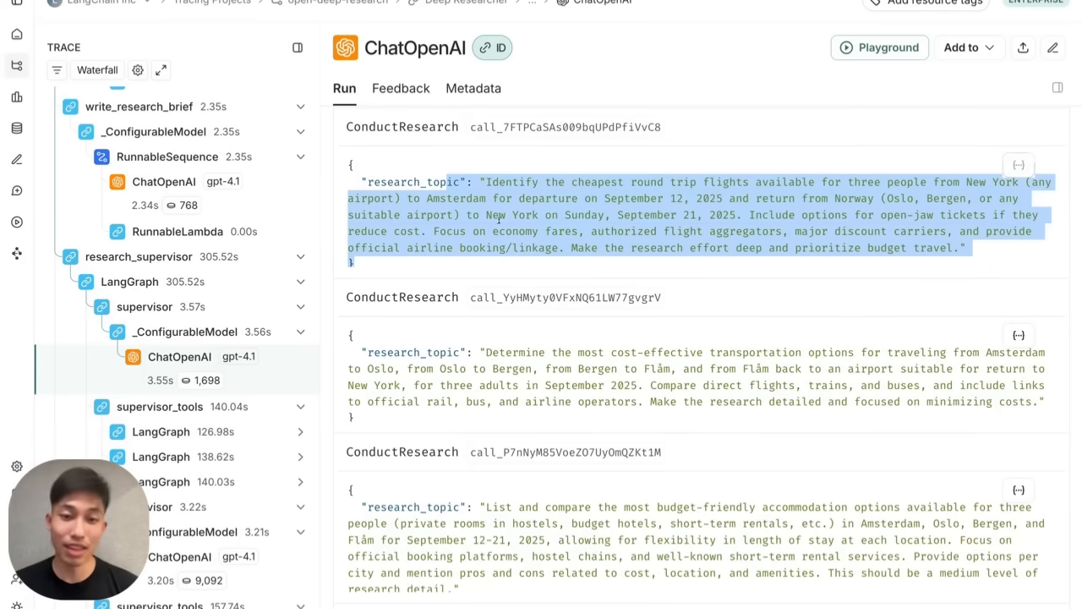
{"action": "left_click", "coordinate": [497, 260]}
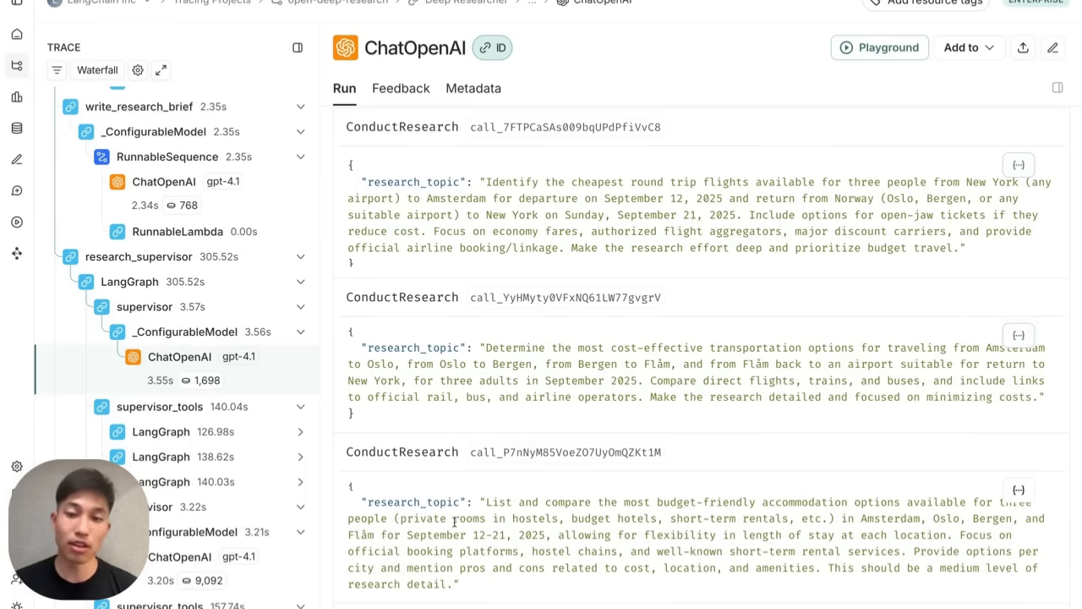
{"action": "left_click", "coordinate": [210, 355]}
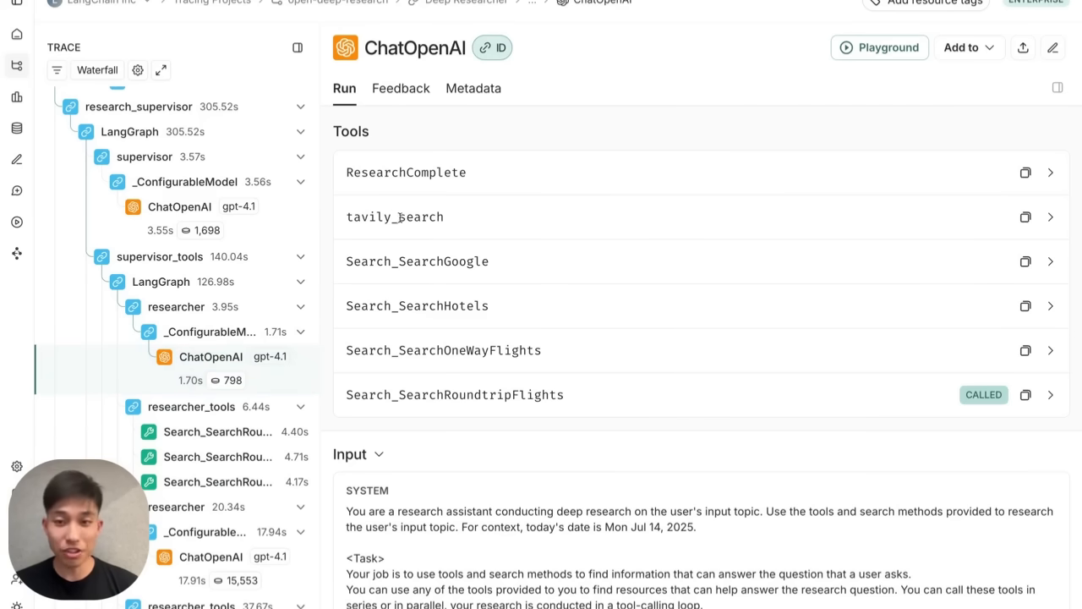
{"action": "mouse_move", "coordinate": [399, 217]}
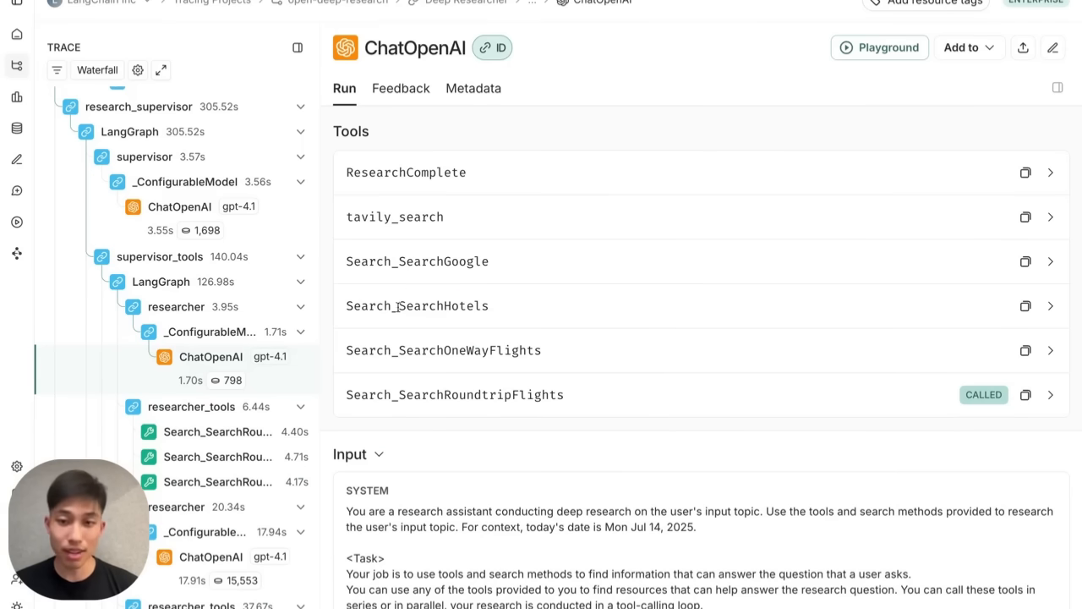
Read the researcher's flight research topic and system prompt, marking the budget-travel priority sentence
{"action": "scroll", "scroll_direction": "up", "scroll_amount": 3}
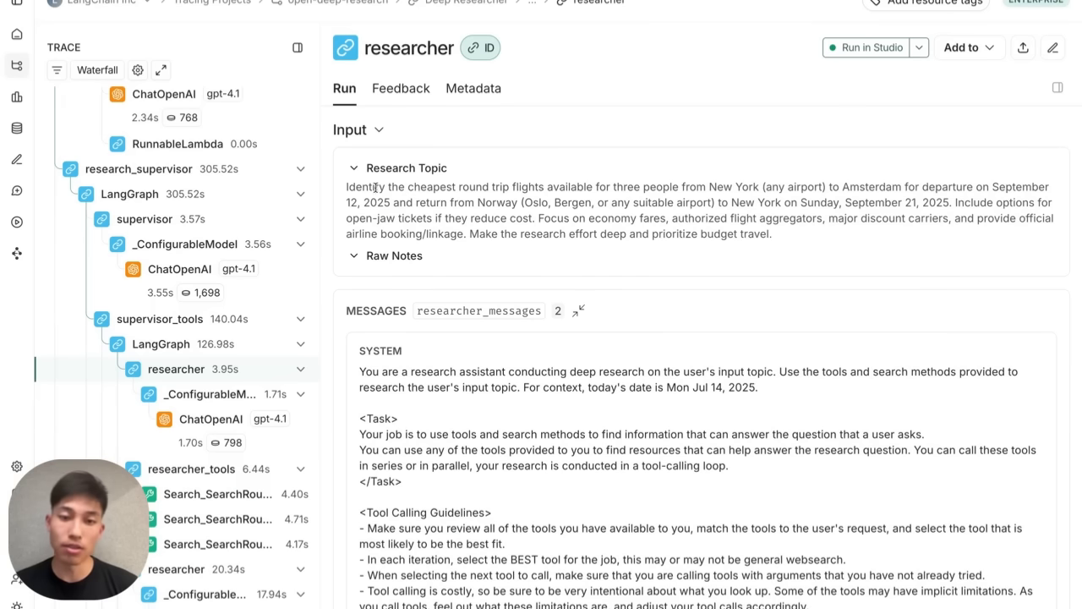
{"action": "left_click_drag", "start_coordinate": [347, 186], "coordinate": [572, 218]}
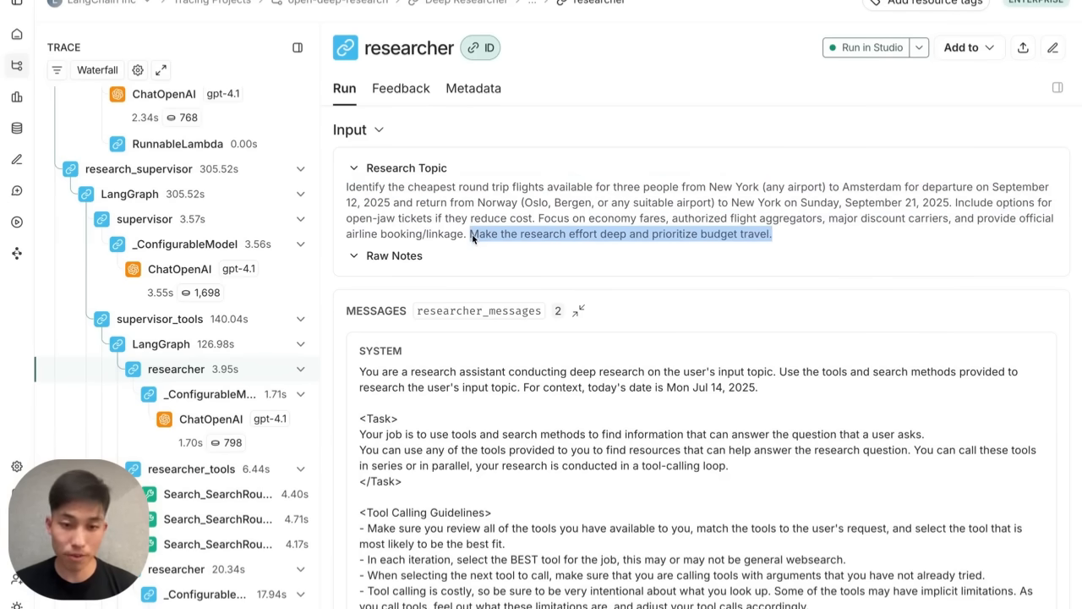
{"action": "scroll", "scroll_direction": "down", "scroll_amount": 3}
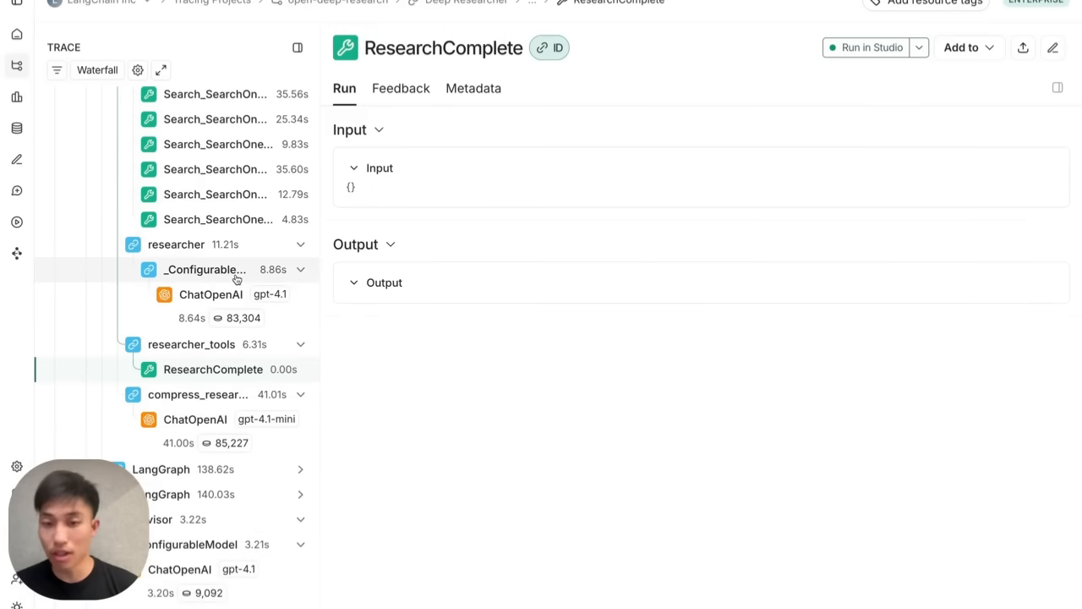
{"action": "mouse_move", "coordinate": [224, 318]}
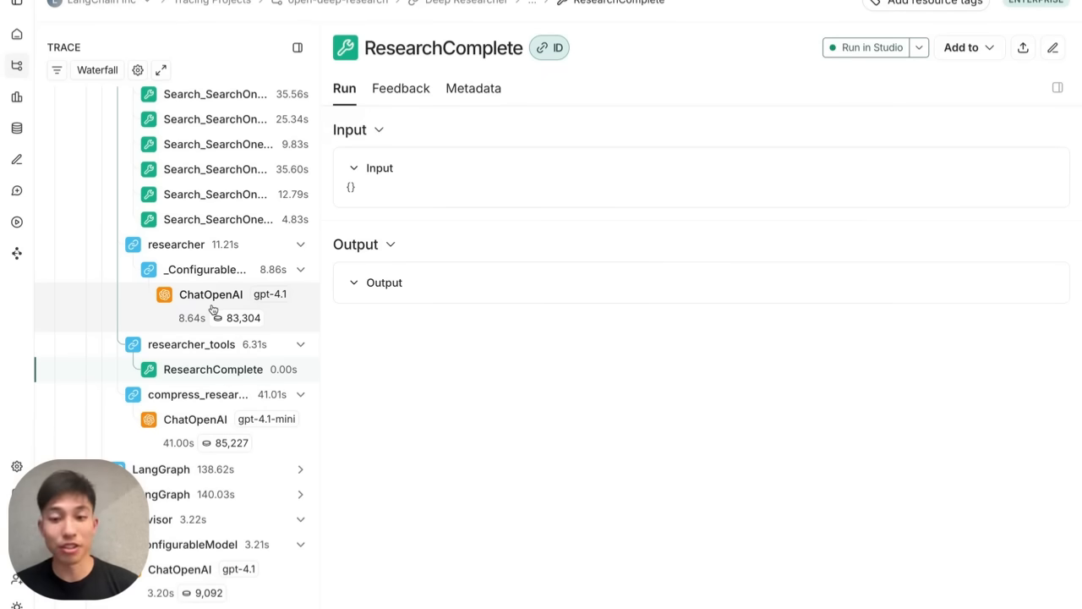
Select the ResearchComplete span under researcher_tools in the waterfall trace
{"action": "left_click", "coordinate": [210, 294]}
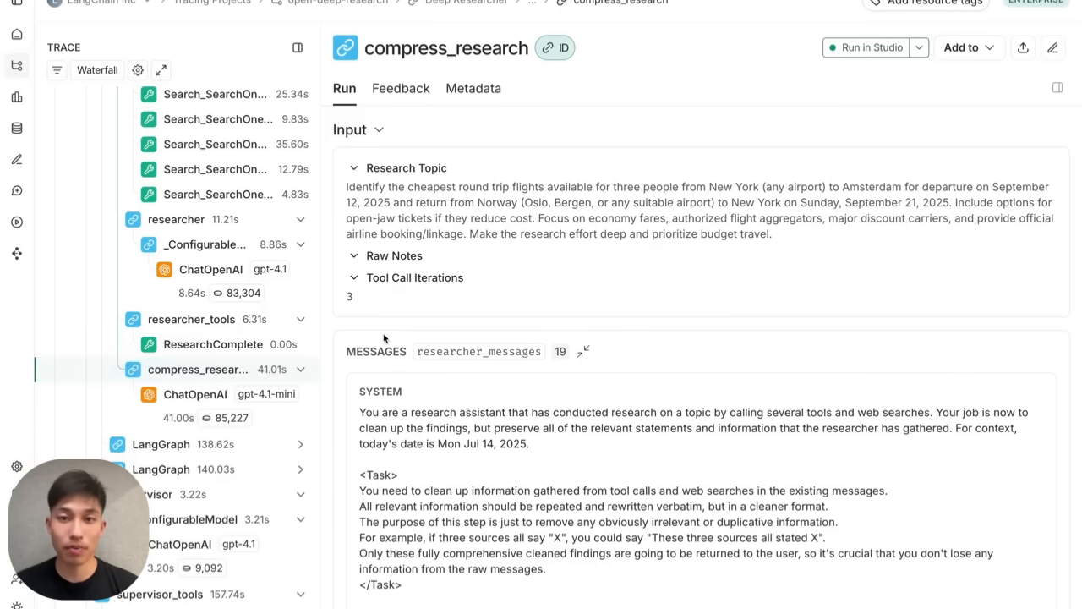
Go through the raw Search_SearchRoundtripFlights results, then move to the gpt-4.1-mini compression call
{"action": "scroll", "scroll_direction": "down", "scroll_amount": 3}
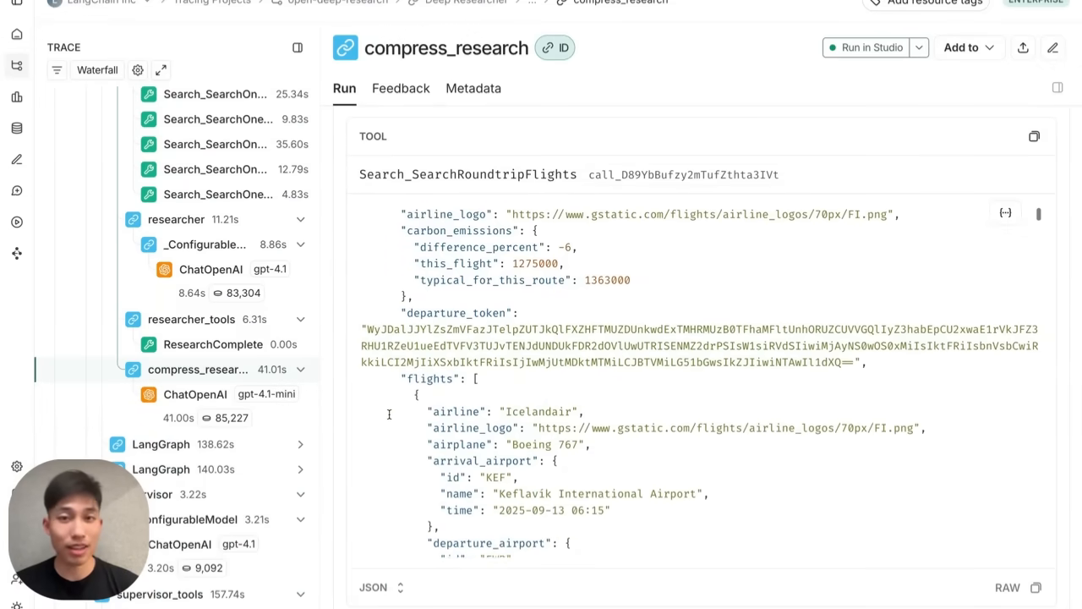
{"action": "scroll", "scroll_direction": "down", "scroll_amount": 3}
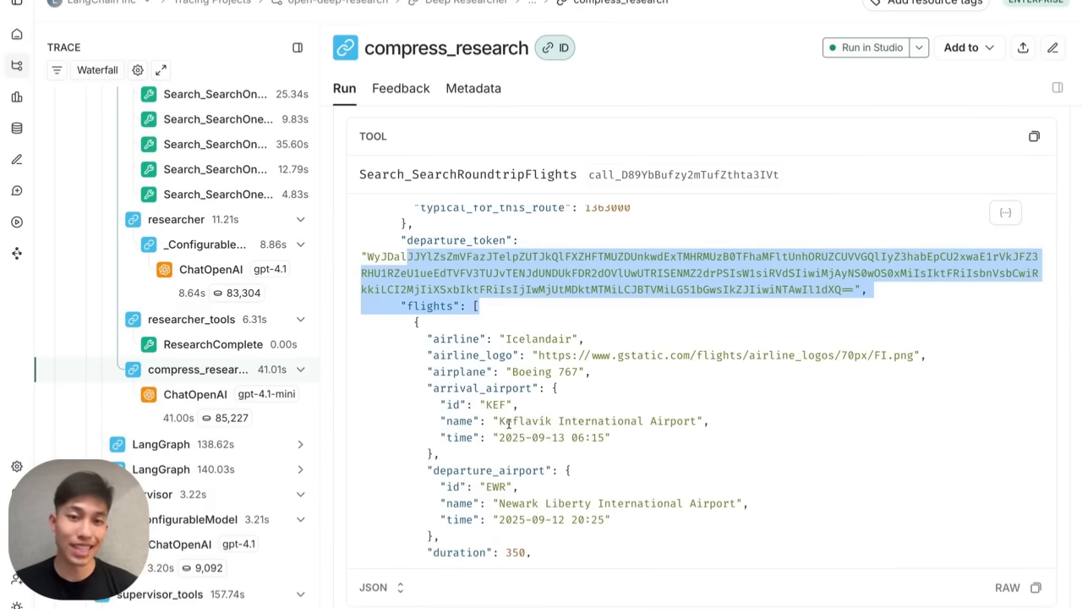
{"action": "scroll", "scroll_direction": "down", "scroll_amount": 3}
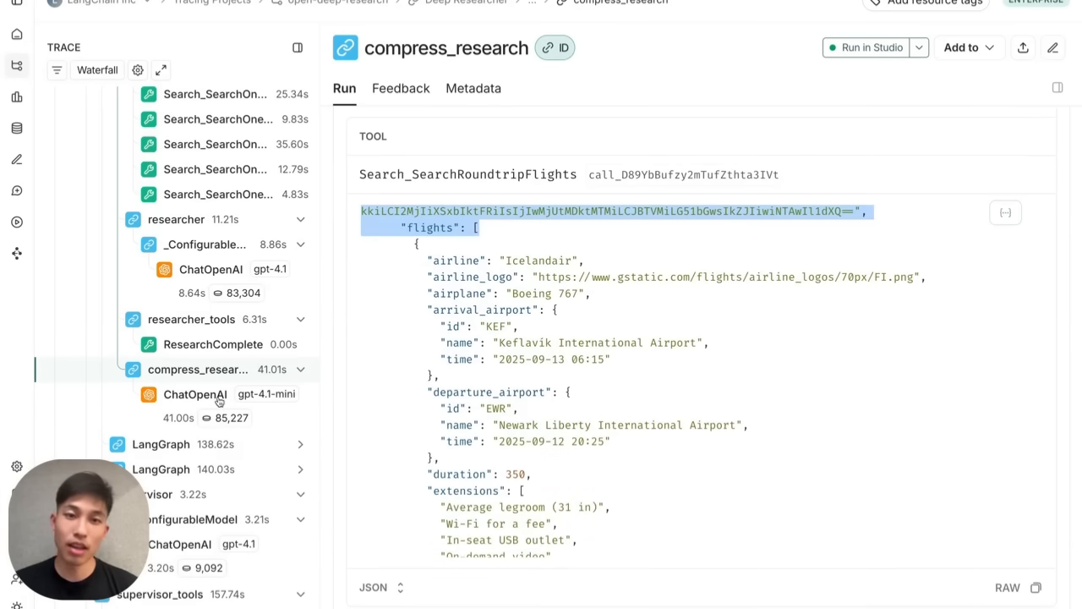
{"action": "left_click", "coordinate": [195, 393]}
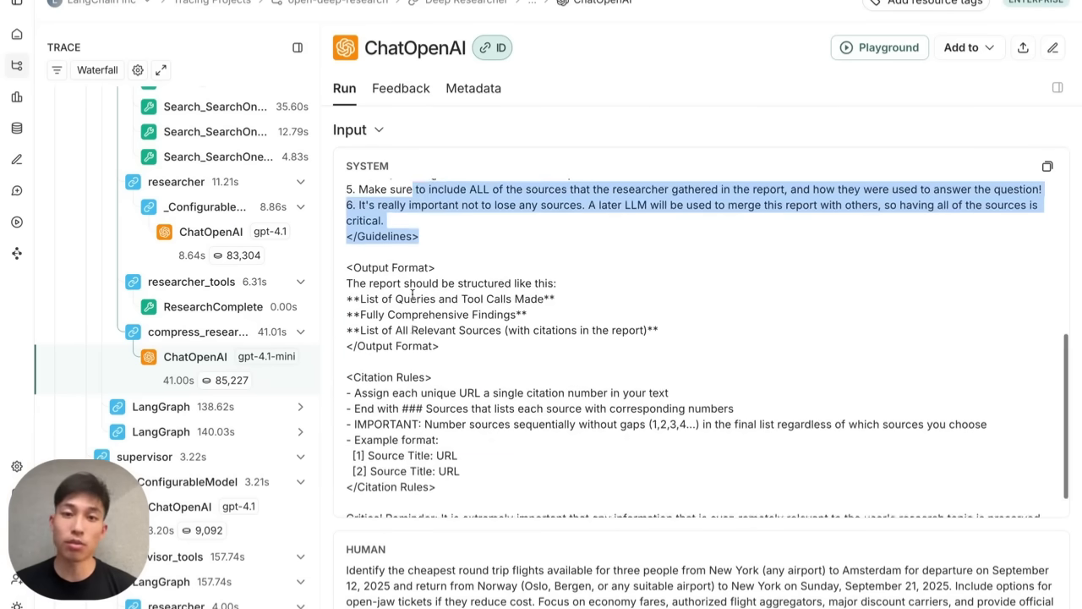
Read the compression call's system guidelines and output, marking the Fully Comprehensive Findings heading
{"action": "scroll", "scroll_direction": "down", "scroll_amount": 3}
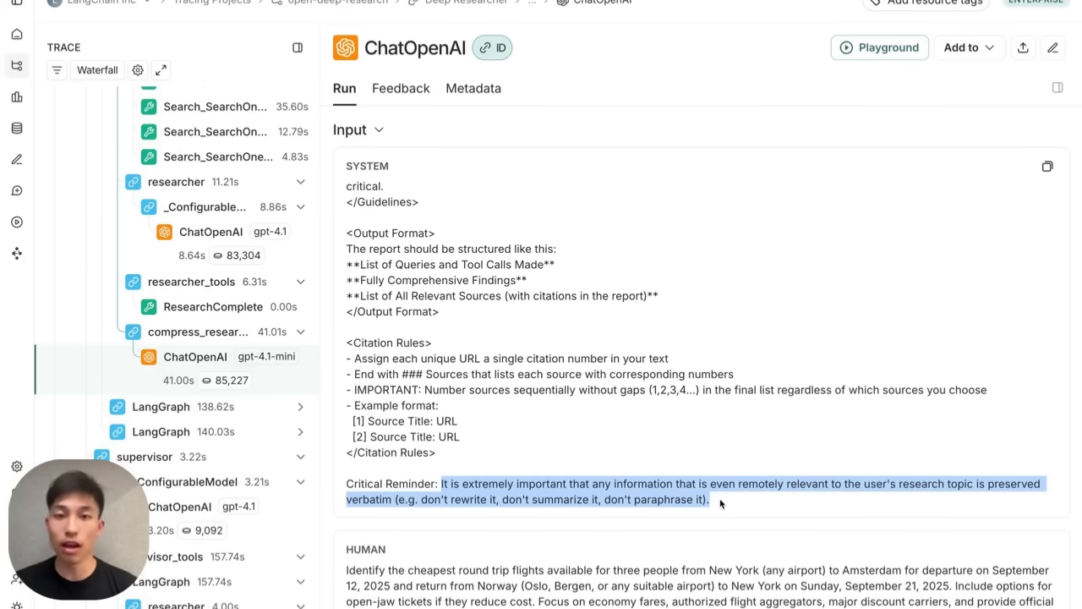
{"action": "scroll", "scroll_direction": "down", "scroll_amount": 3}
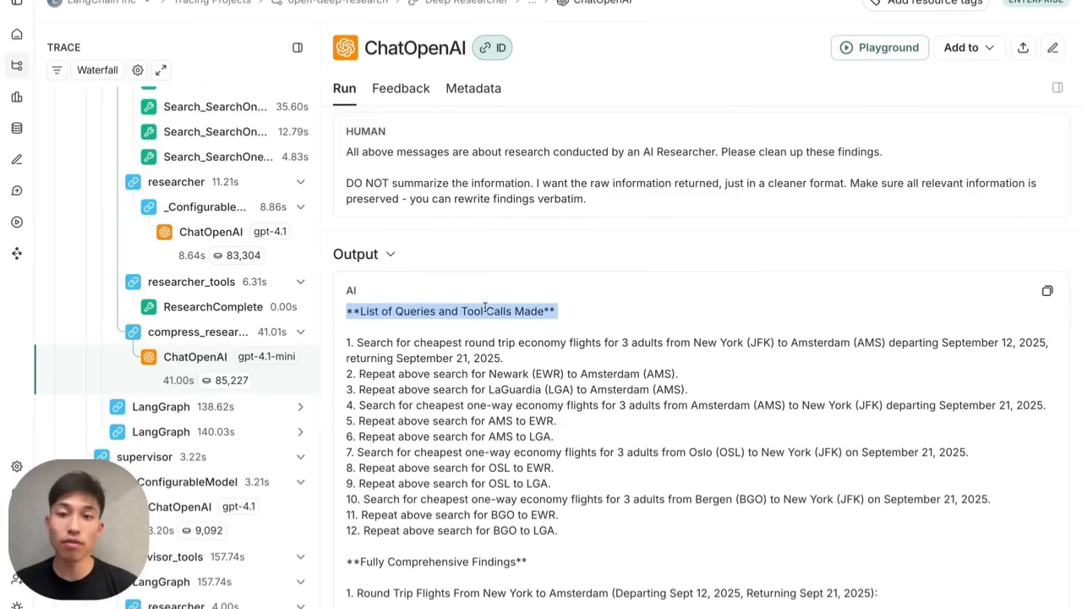
{"action": "scroll", "scroll_direction": "down", "scroll_amount": 3}
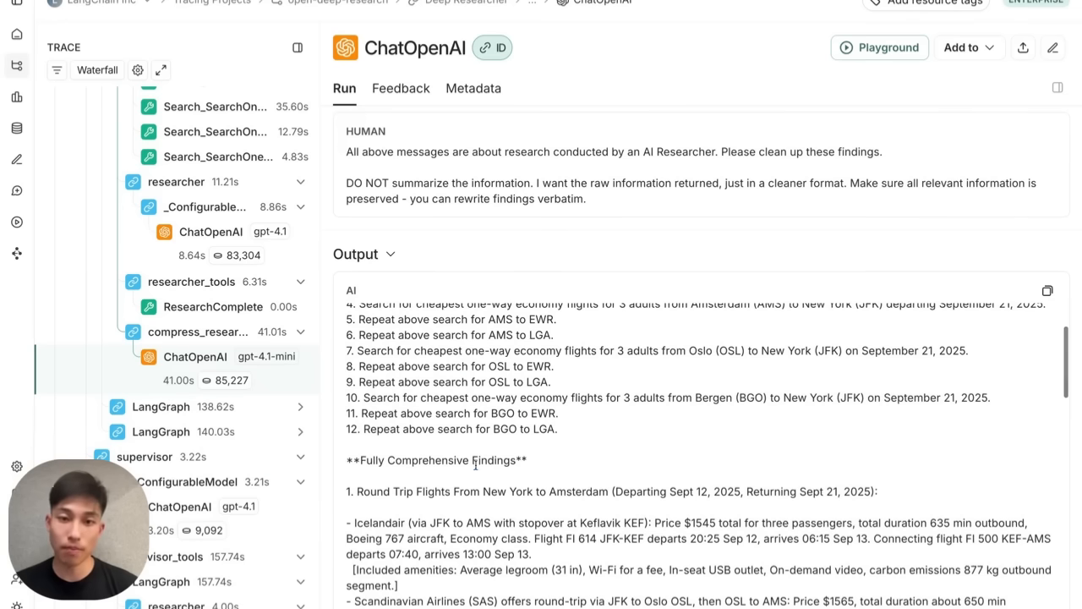
{"action": "double_click", "coordinate": [436, 460]}
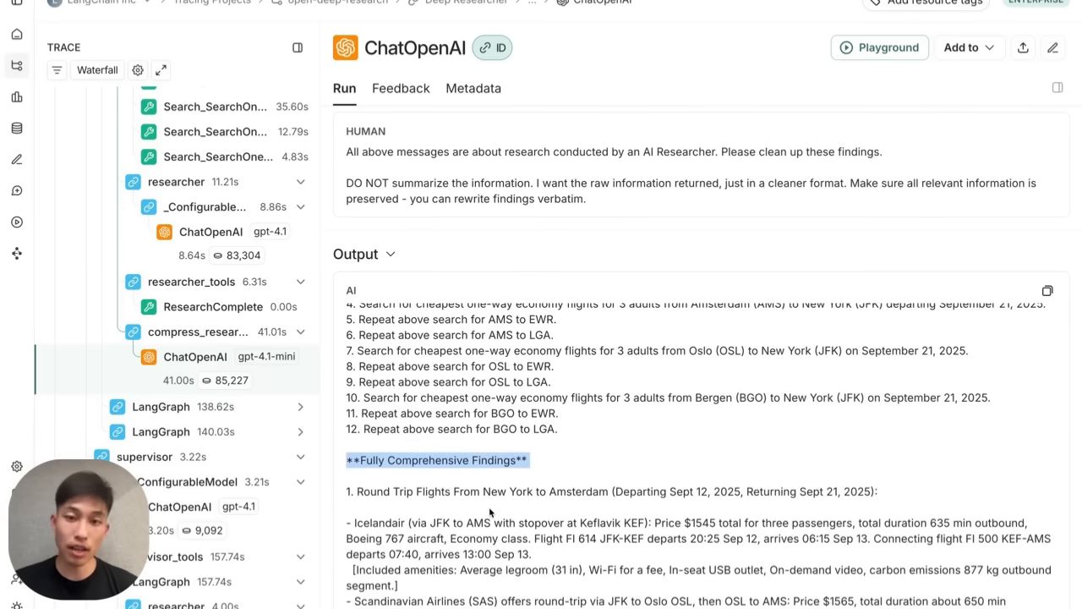
{"action": "scroll", "scroll_direction": "down", "scroll_amount": 3}
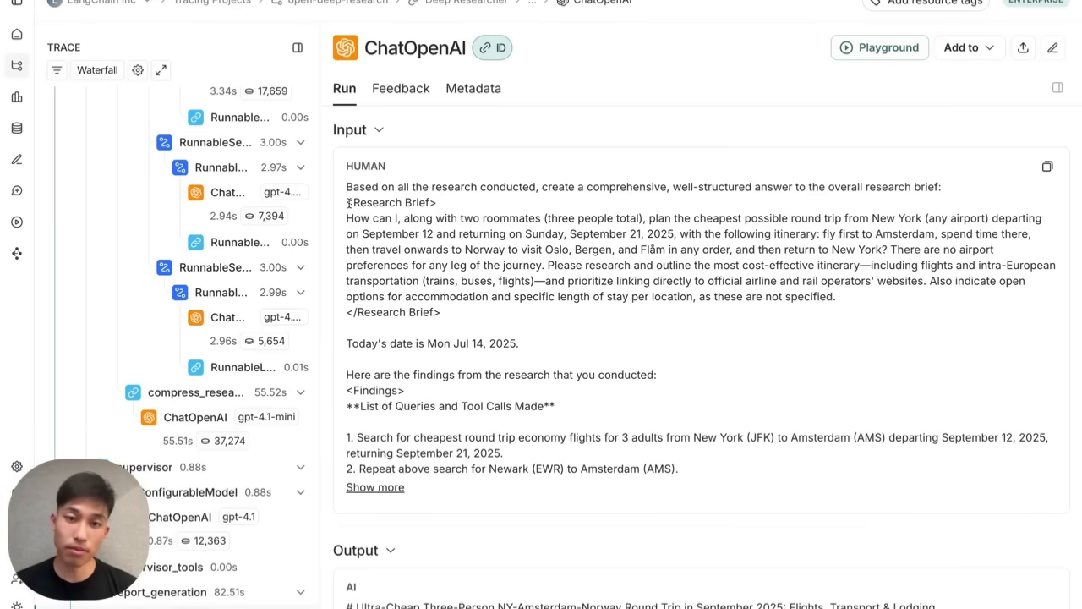
Mark the research brief in the report-writing prompt and read the compiled flight findings, e.g. Icelandair's $1,545 fare
{"action": "left_click_drag", "start_coordinate": [345, 203], "coordinate": [520, 343]}
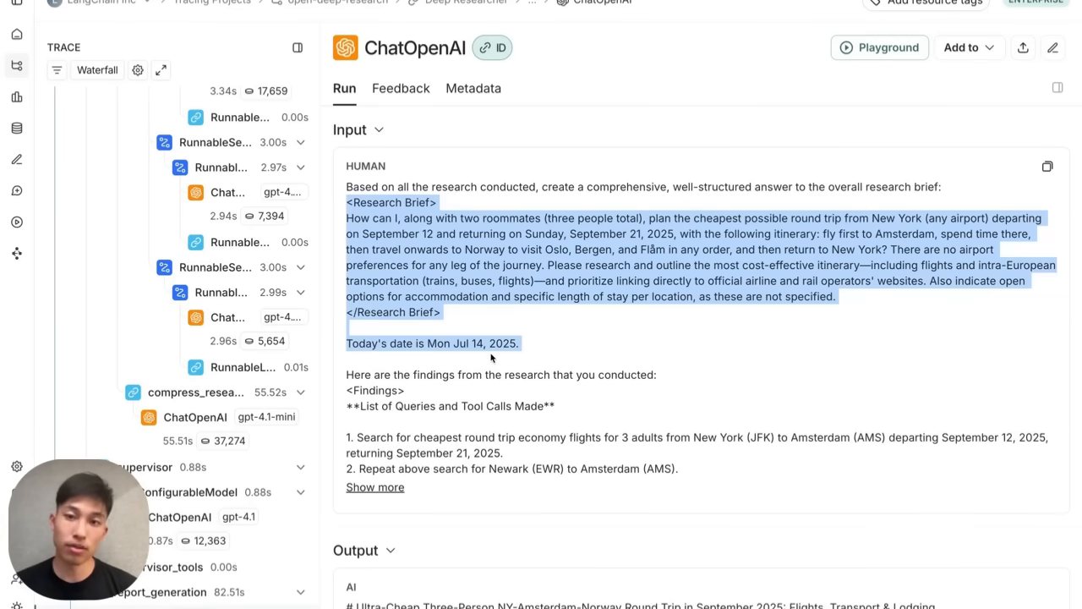
{"action": "scroll", "scroll_direction": "down", "scroll_amount": 3}
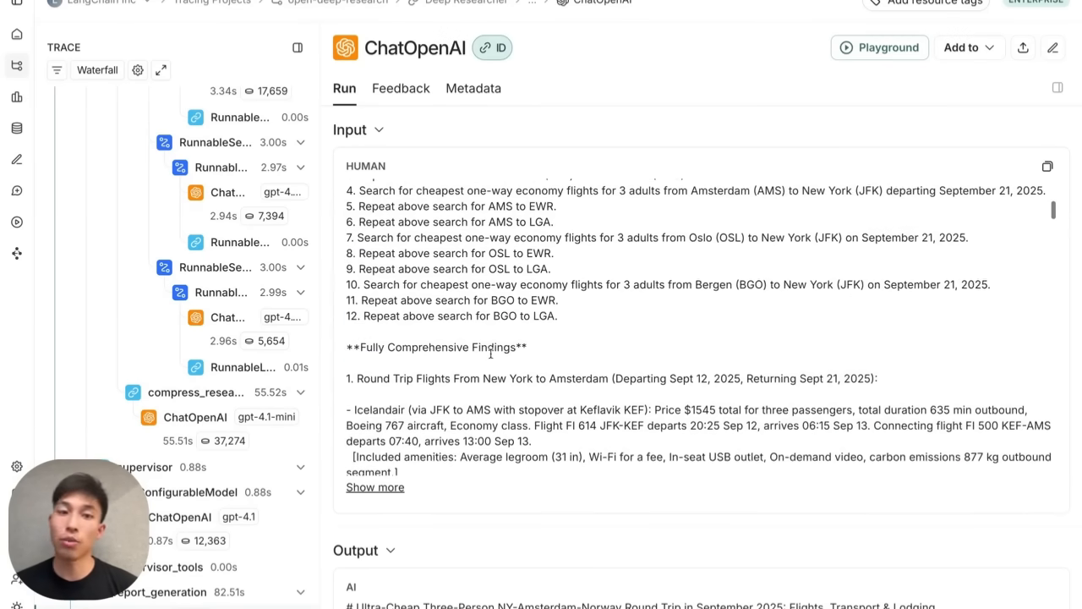
{"action": "scroll", "scroll_direction": "down", "scroll_amount": 3}
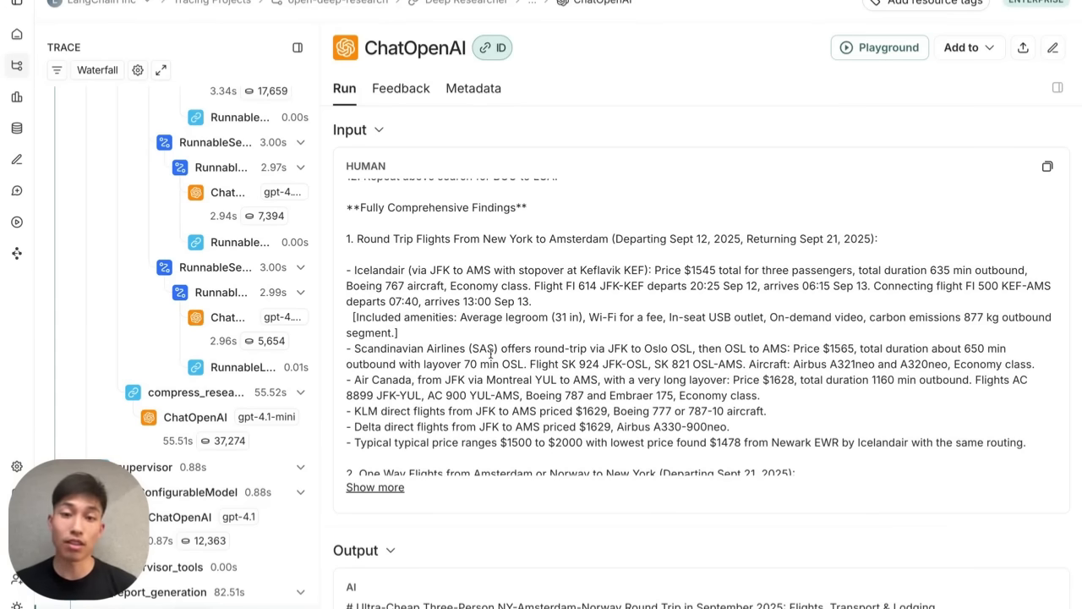
{"action": "scroll", "scroll_direction": "up", "scroll_amount": 3}
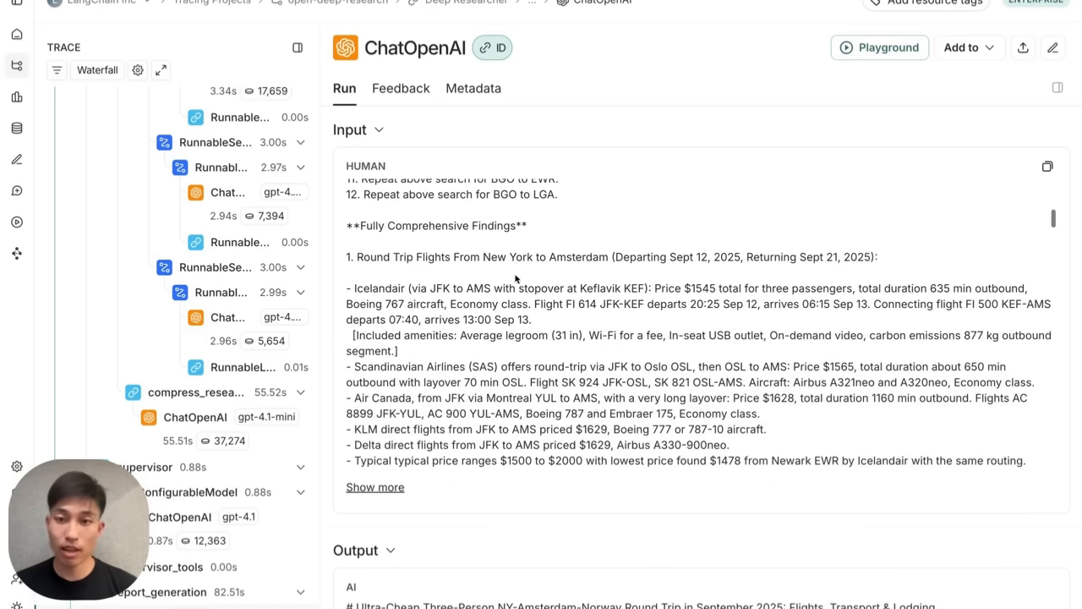
{"action": "mouse_move", "coordinate": [533, 236]}
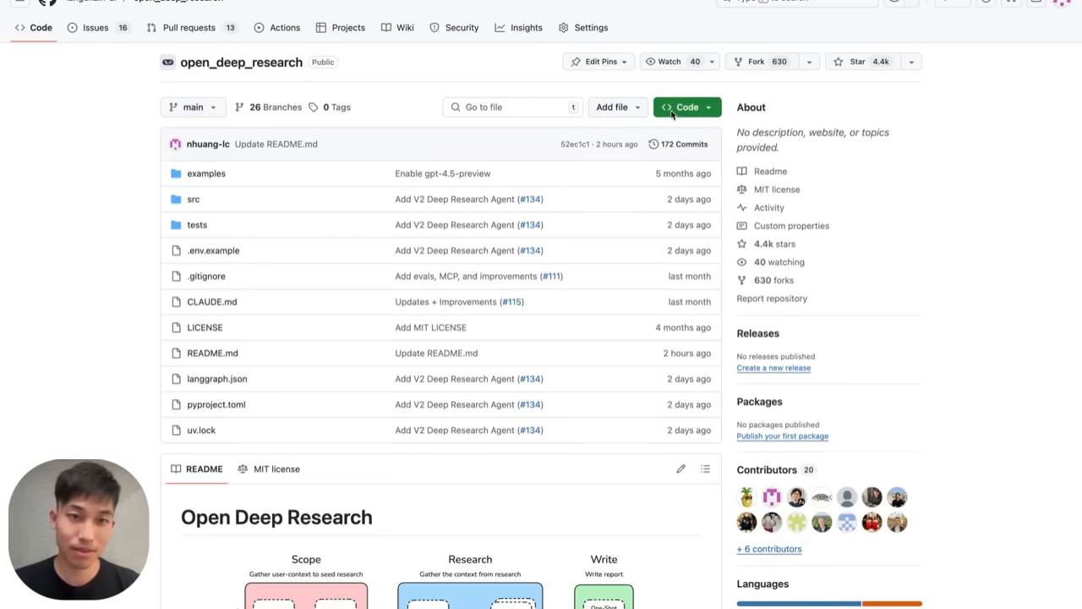
Bring up the clone options for the open_deep_research GitHub repository
{"action": "left_click", "coordinate": [687, 106]}
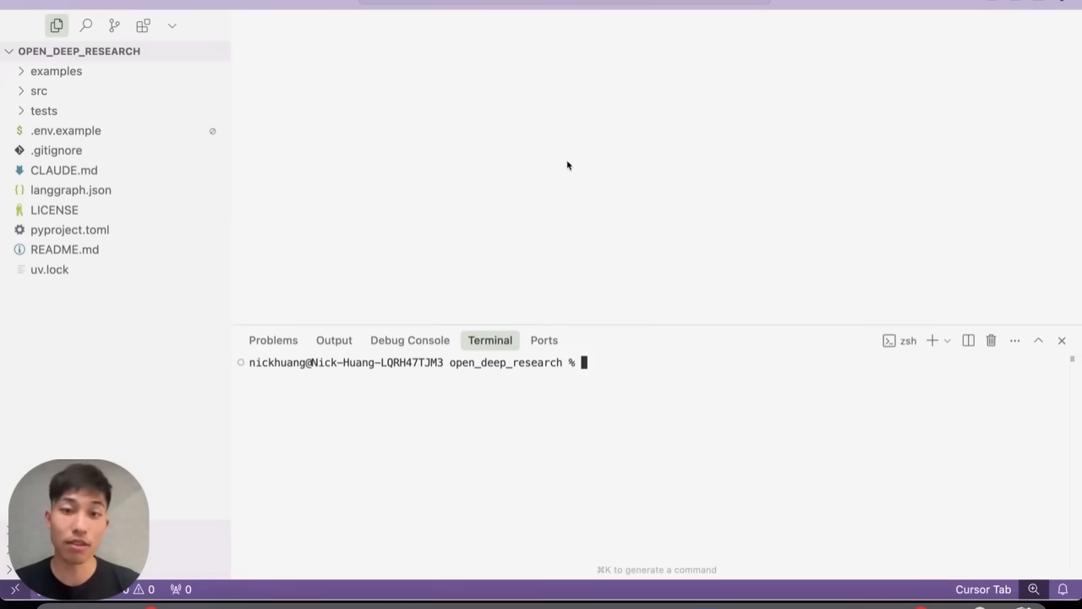
{"action": "mouse_move", "coordinate": [539, 423]}
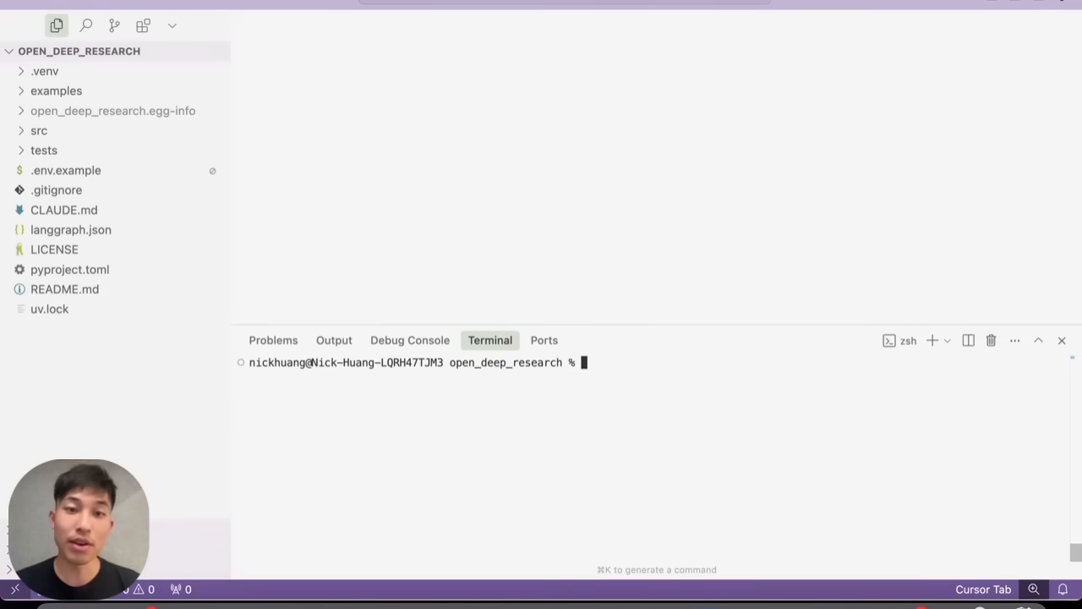
Run uv sync in the terminal and view langgraph.json's Deep Researcher graph entry
{"action": "type", "text": "uv sync"}
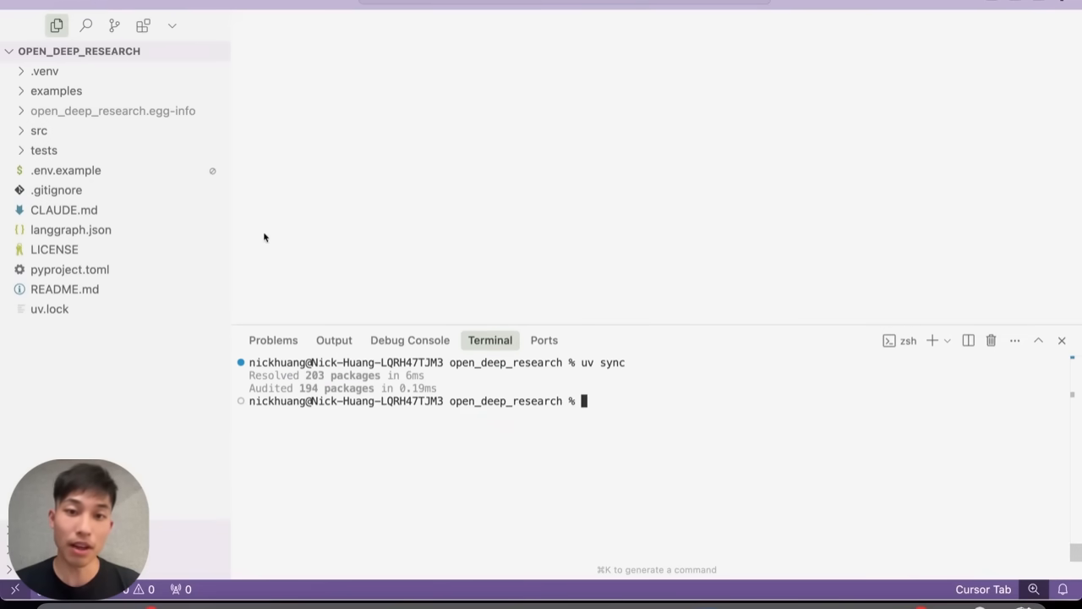
{"action": "mouse_move", "coordinate": [142, 196]}
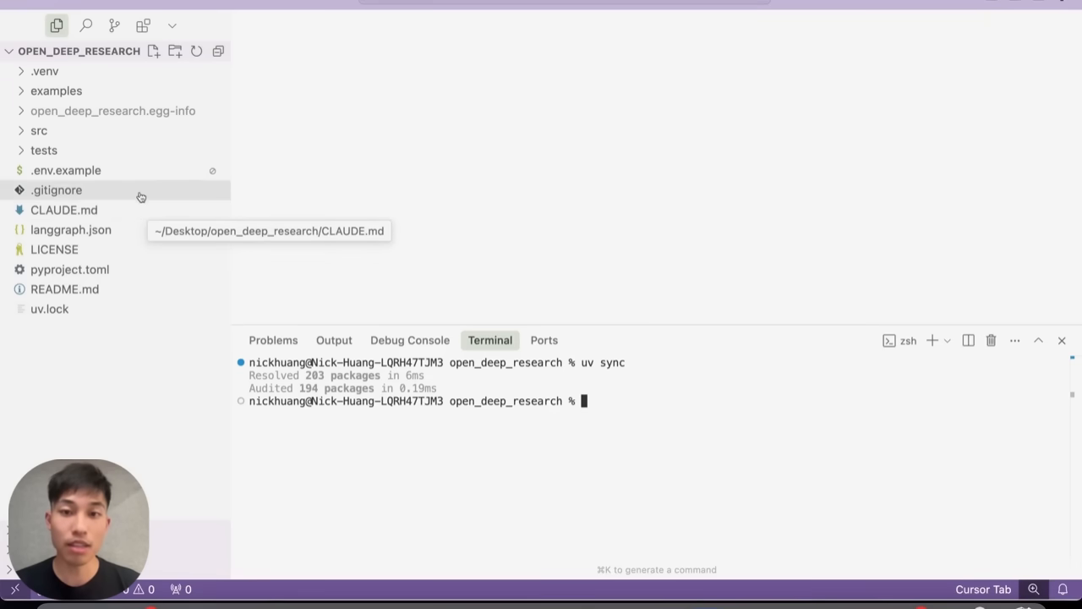
{"action": "left_click", "coordinate": [65, 169]}
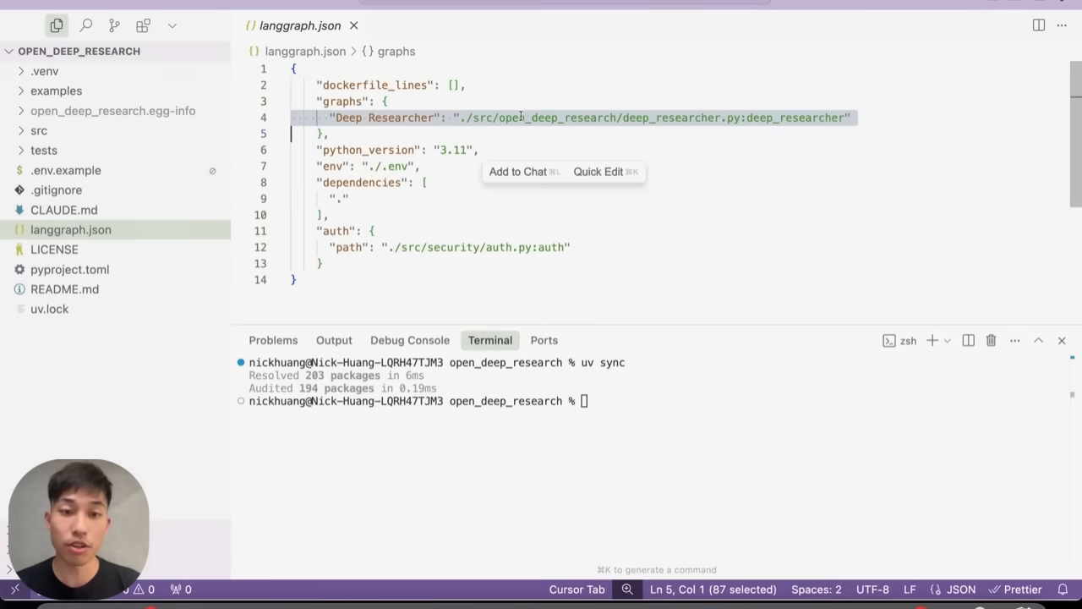
Review src/deep_researcher.py, then start the local server with uv run langgraph dev
{"action": "left_click", "coordinate": [37, 130]}
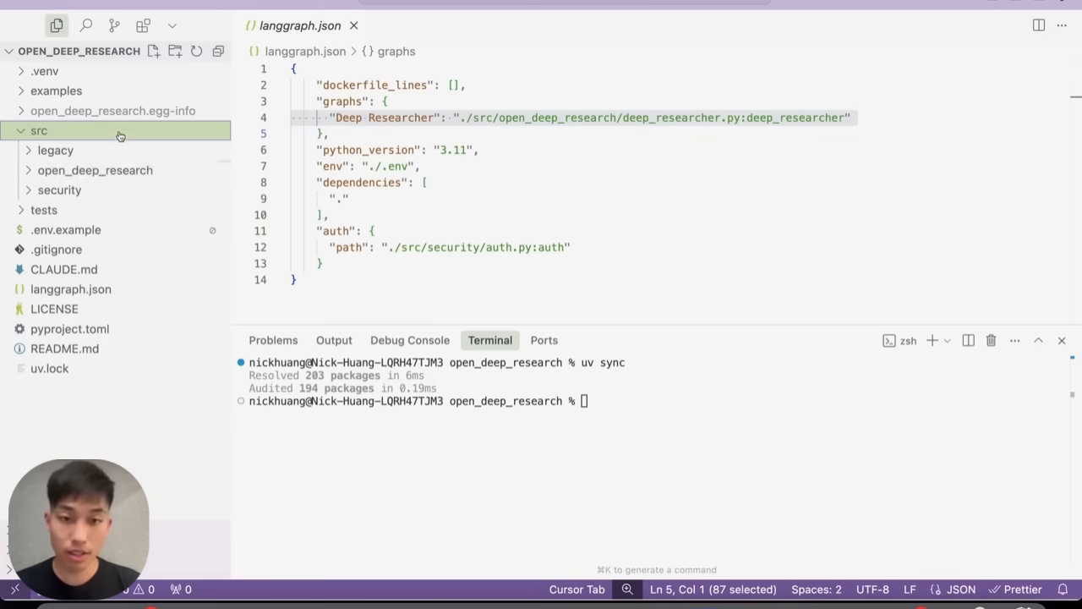
{"action": "left_click", "coordinate": [98, 210]}
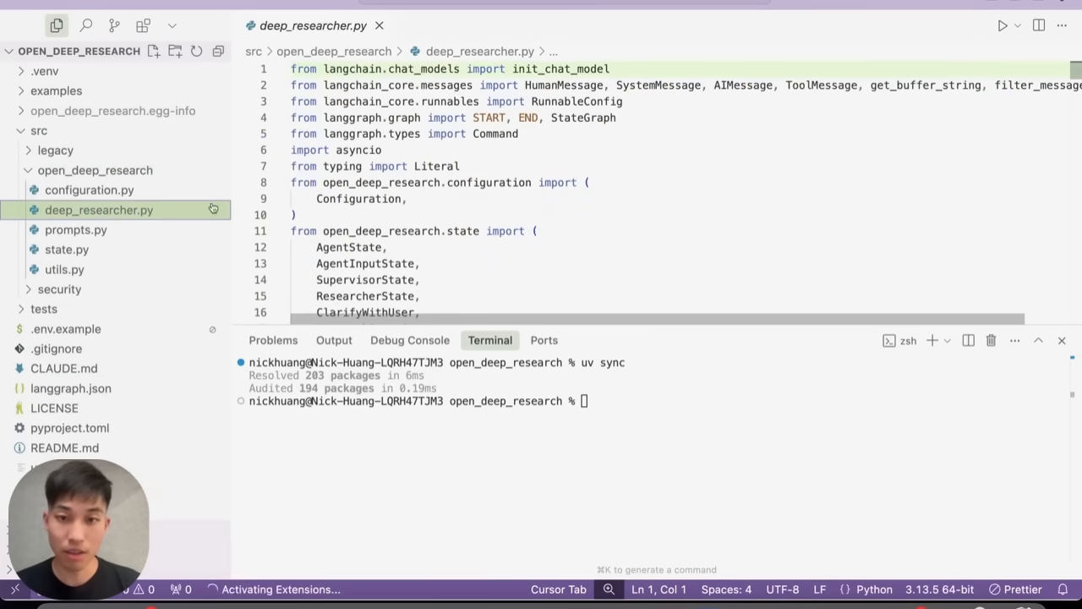
{"action": "scroll", "scroll_direction": "down", "scroll_amount": 3}
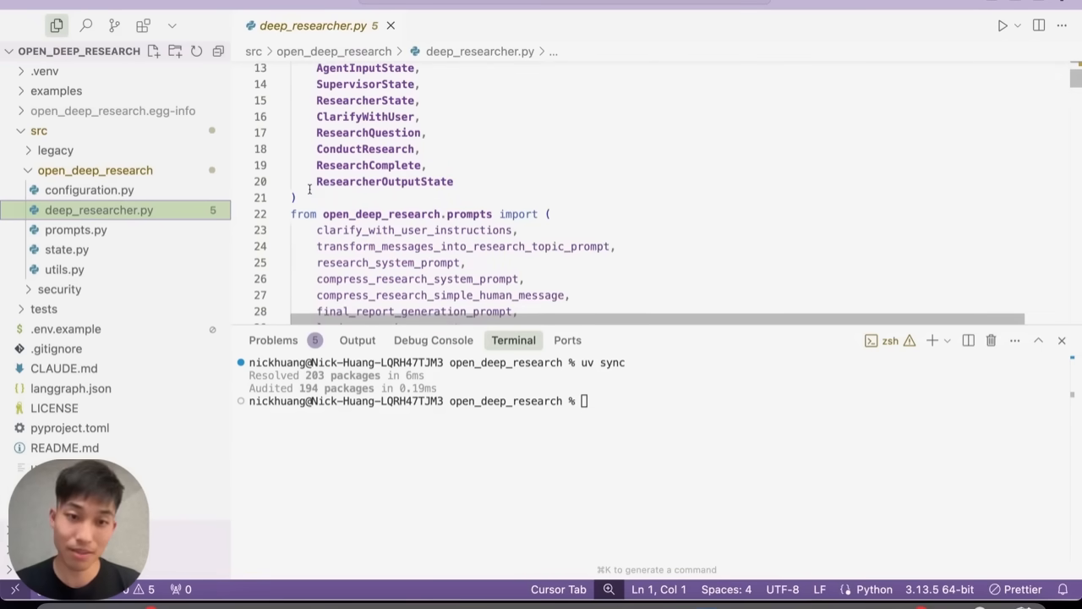
{"action": "type", "text": "uv run"}
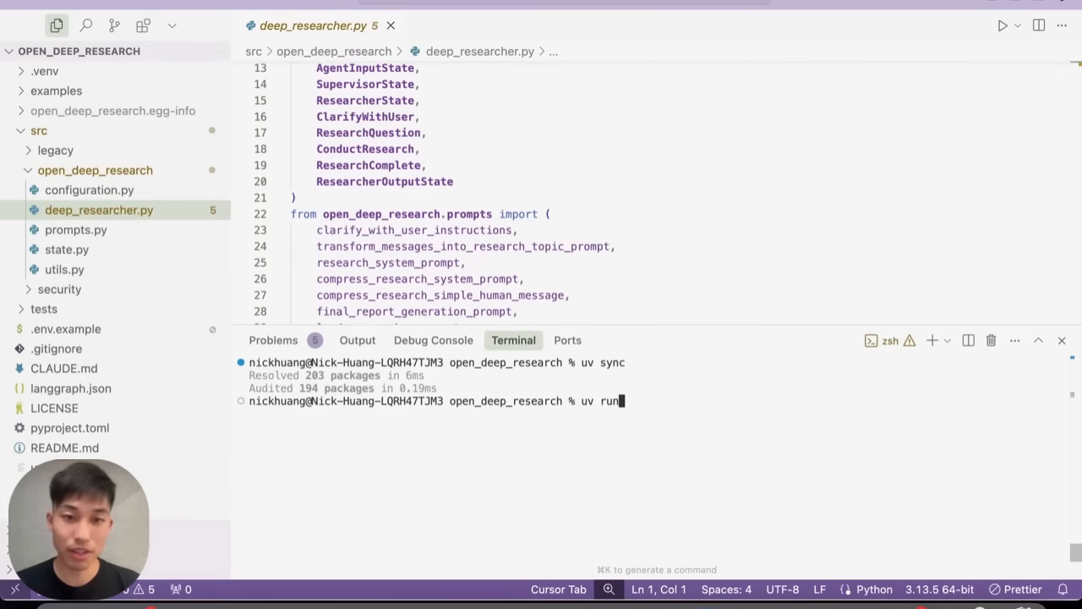
{"action": "type", "text": "langgraph dev"}
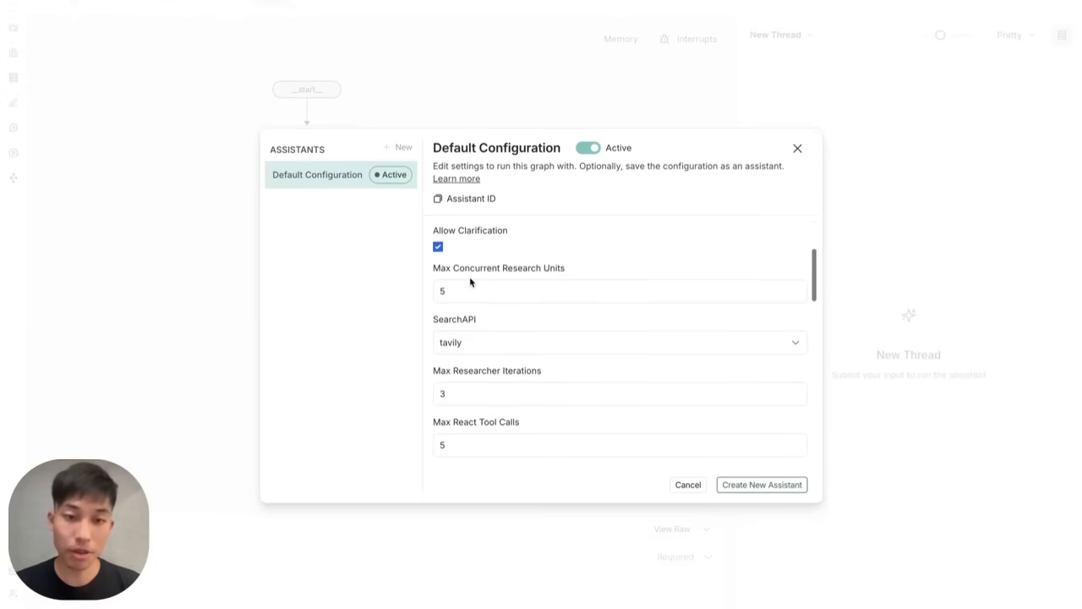
Review Default Configuration's GPT-4.1/4.1-mini/4.1-nano models and token limits, adding blank MCPConfig tool entries
{"action": "left_click", "coordinate": [619, 341]}
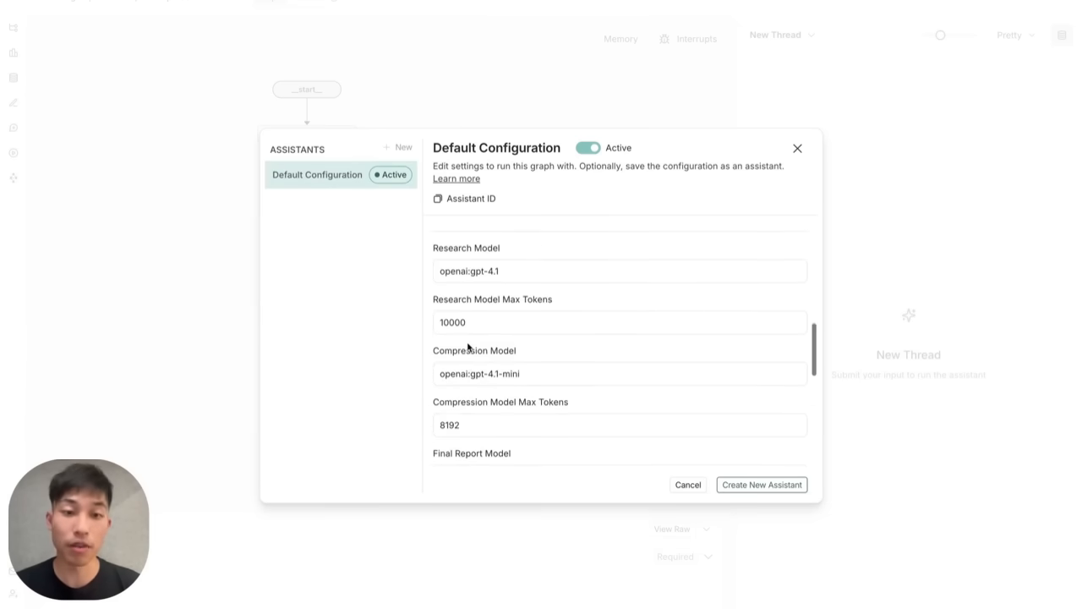
{"action": "scroll", "scroll_direction": "down", "scroll_amount": 3}
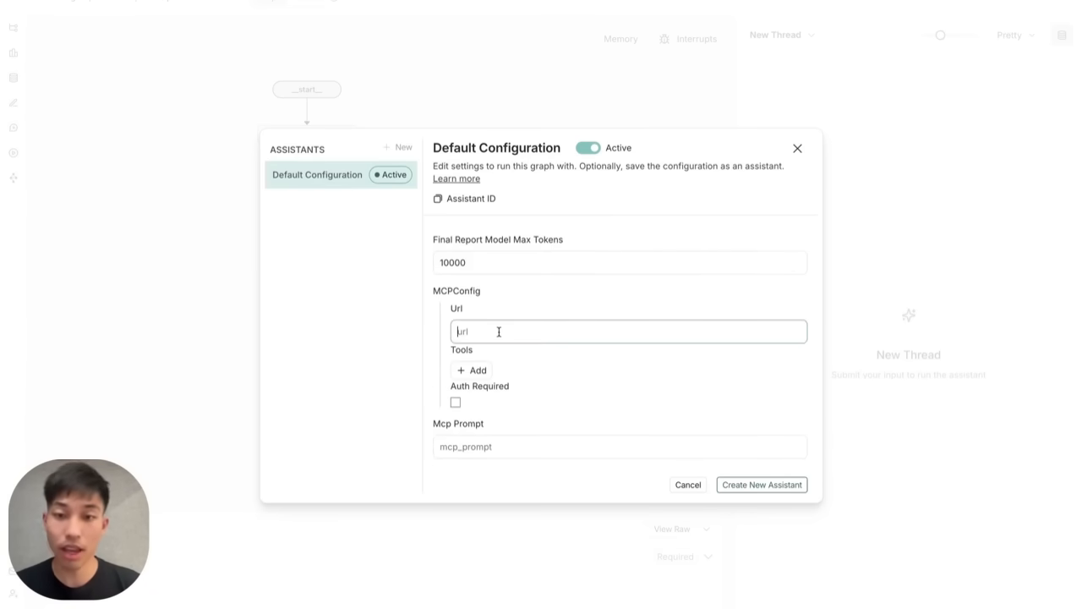
{"action": "left_click", "coordinate": [471, 369]}
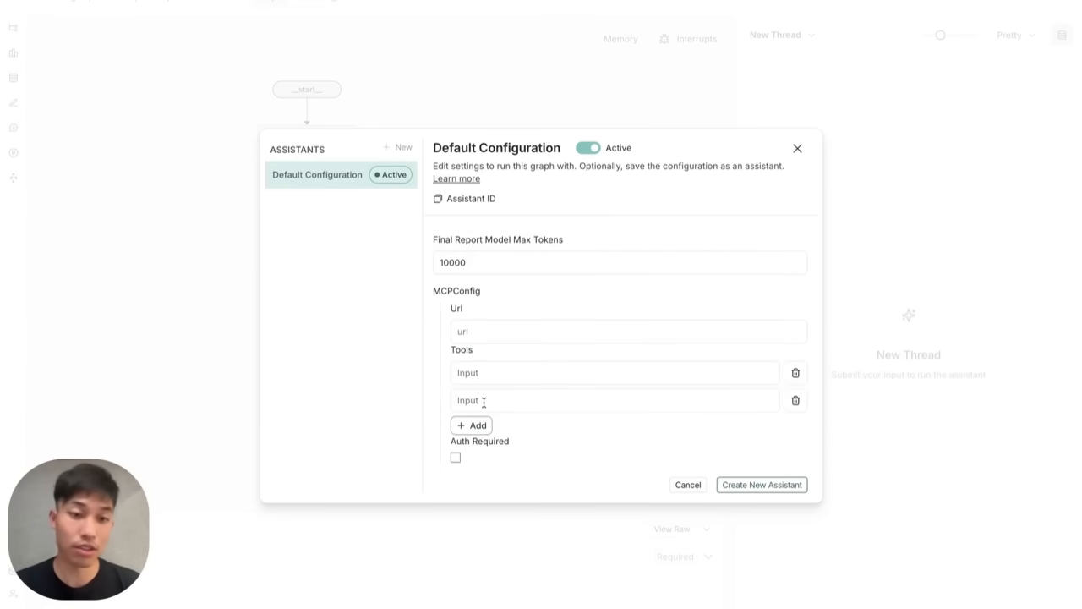
{"action": "scroll", "scroll_direction": "up", "scroll_amount": 3}
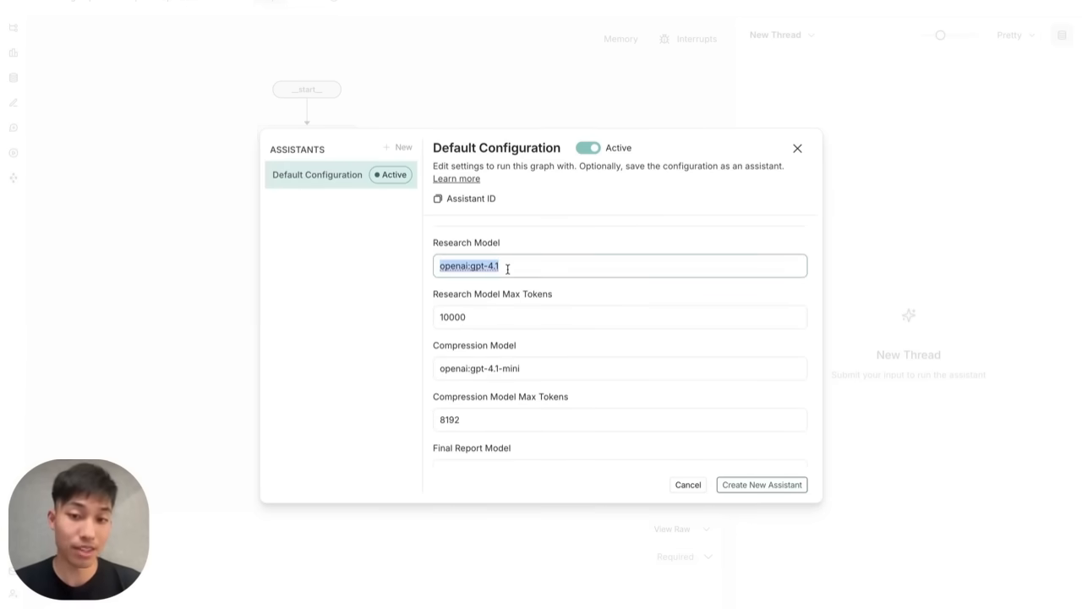
{"action": "scroll", "scroll_direction": "up", "scroll_amount": 3}
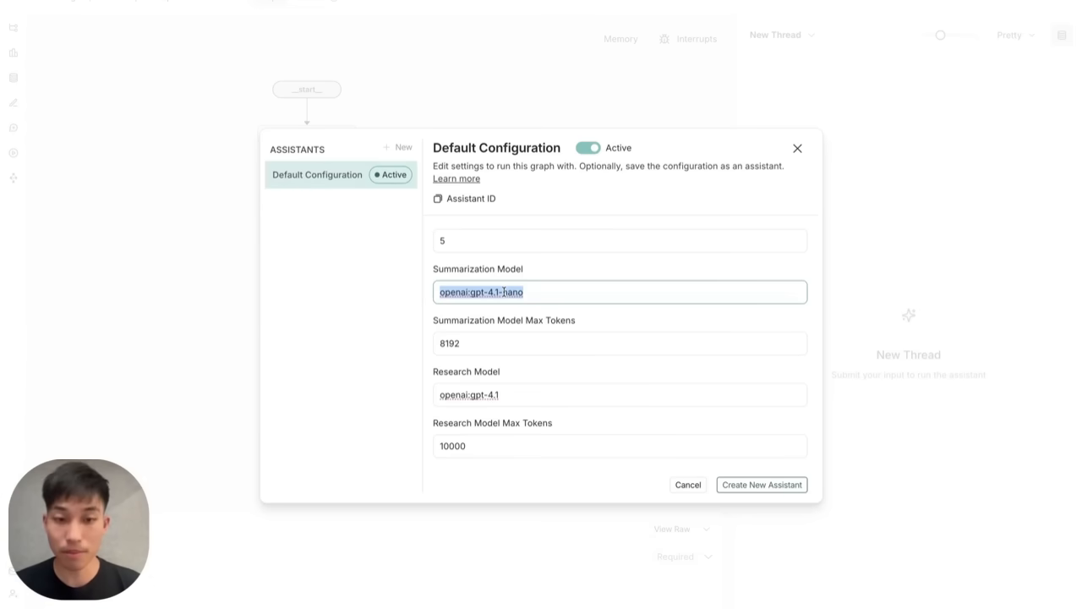
{"action": "left_click", "coordinate": [687, 484]}
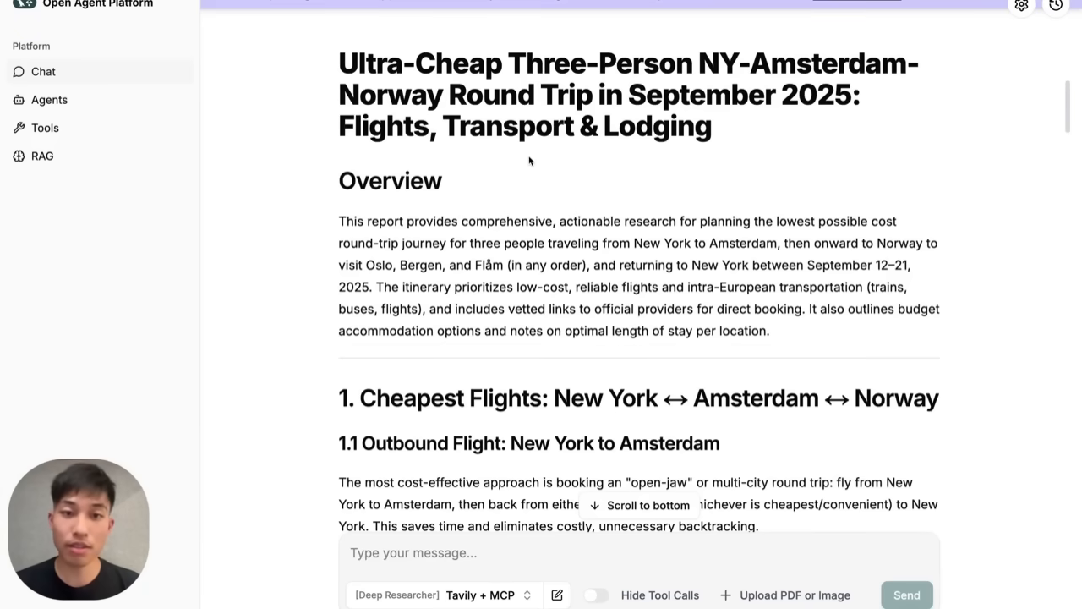
Scroll the NY–Amsterdam–Norway trip report down to its source list, then go to Agents
{"action": "scroll", "scroll_direction": "down", "scroll_amount": 3}
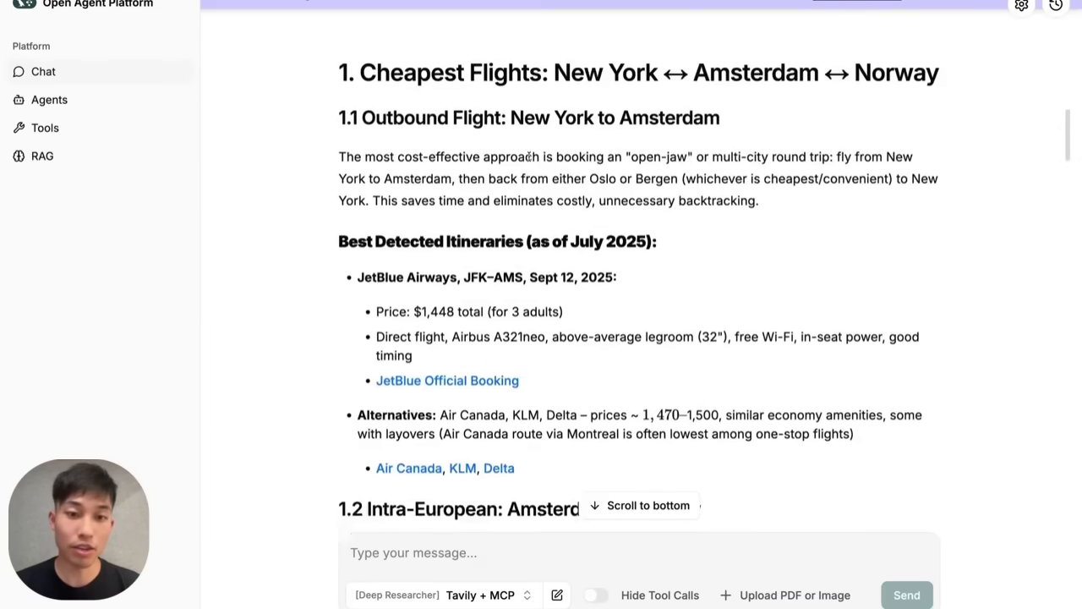
{"action": "scroll", "scroll_direction": "down", "scroll_amount": 3}
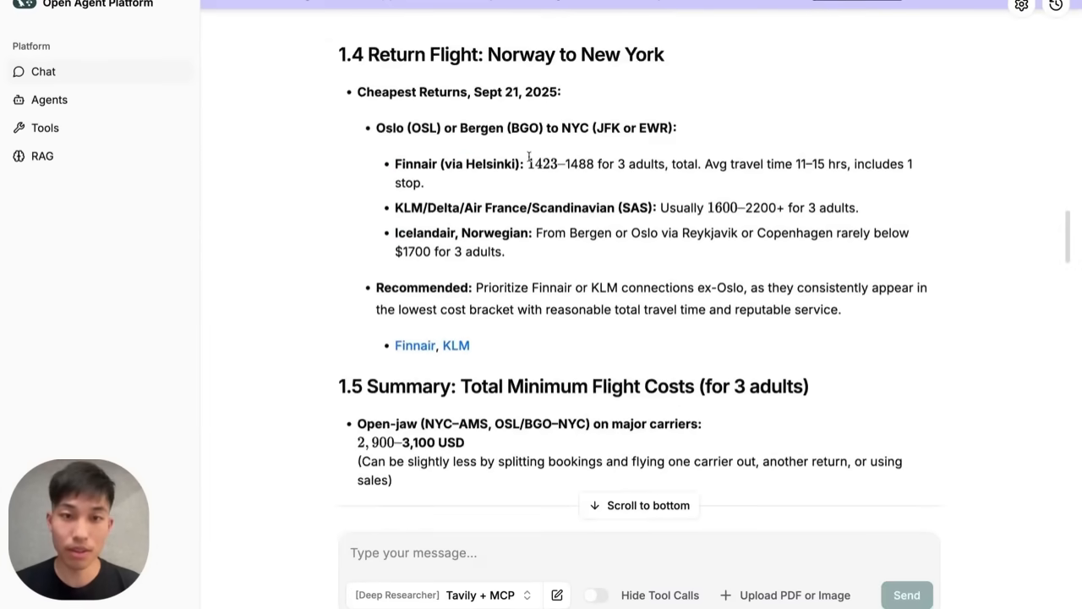
{"action": "scroll", "scroll_direction": "down", "scroll_amount": 3}
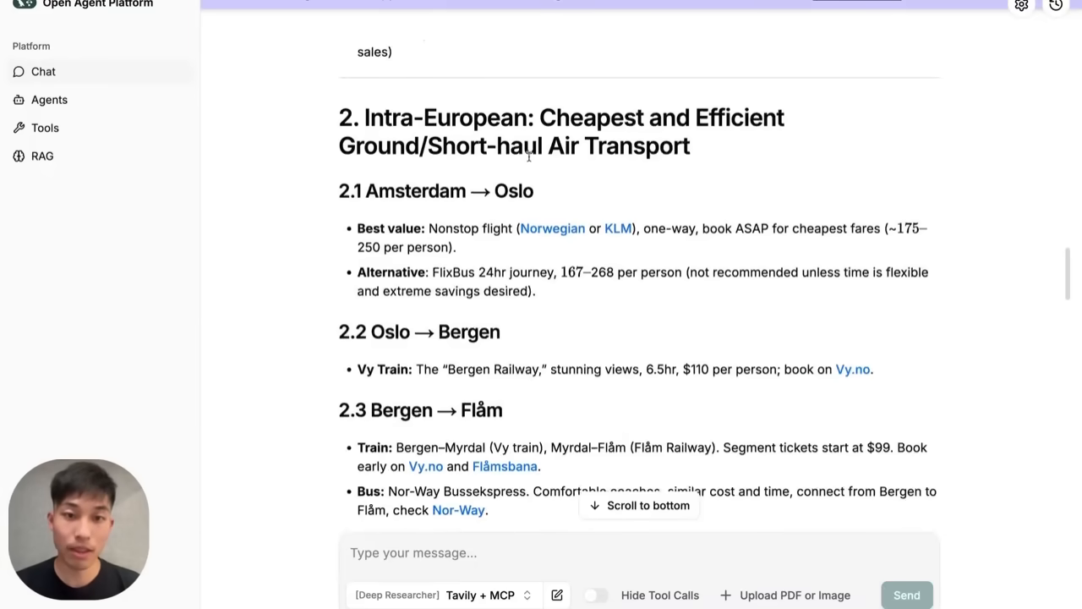
{"action": "scroll", "scroll_direction": "down", "scroll_amount": 3}
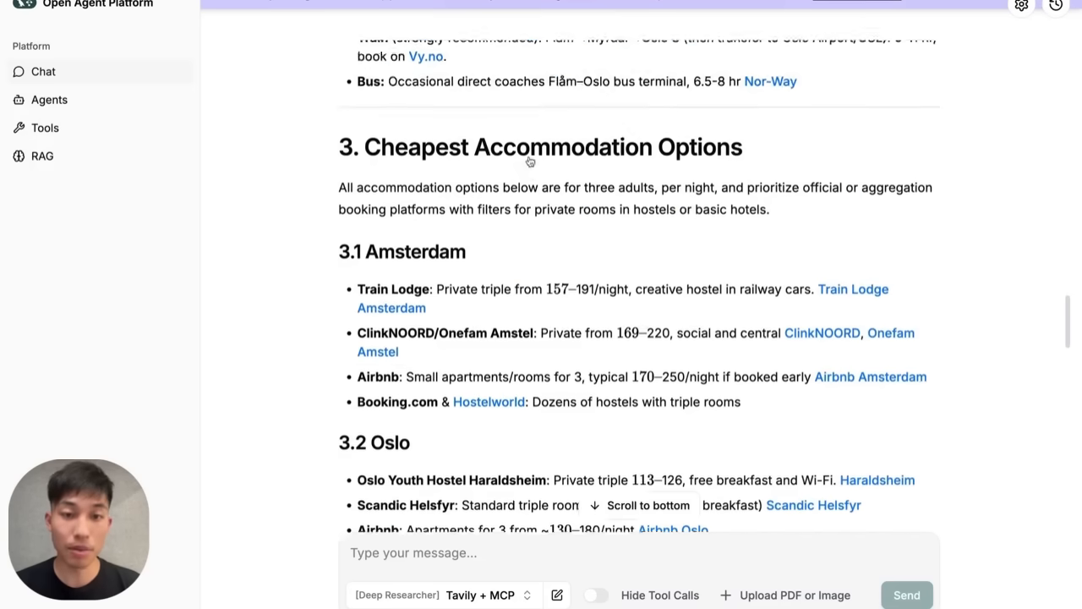
{"action": "scroll", "scroll_direction": "down", "scroll_amount": 3}
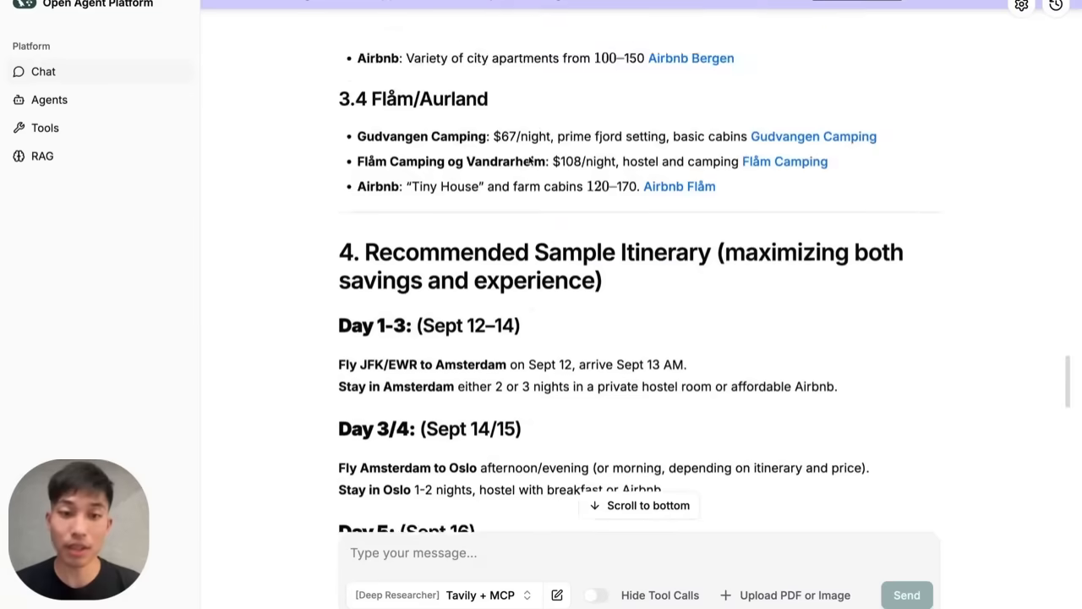
{"action": "scroll", "scroll_direction": "down", "scroll_amount": 3}
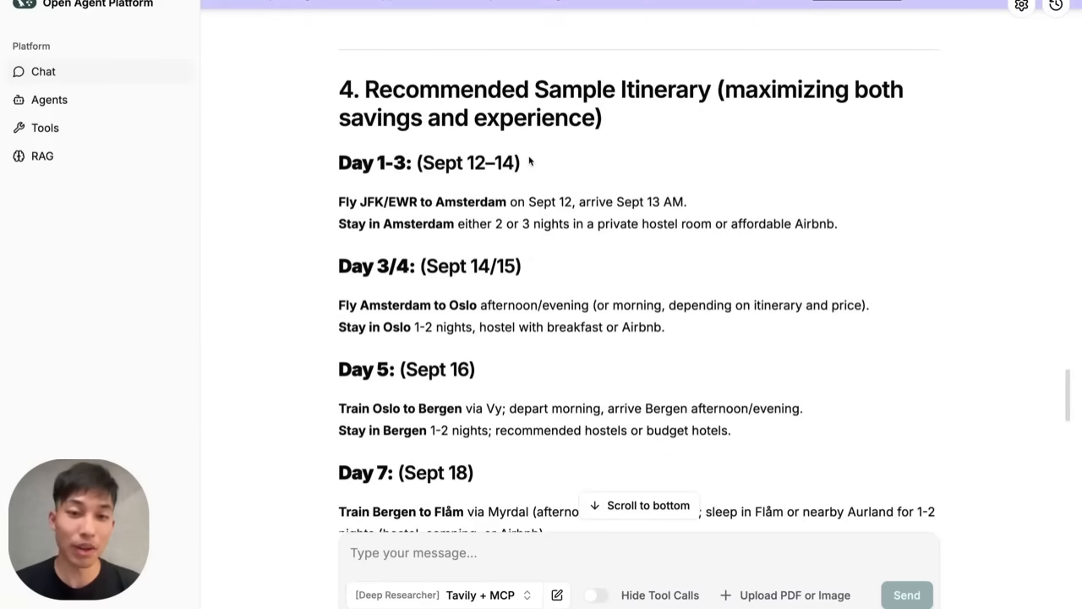
{"action": "scroll", "scroll_direction": "down", "scroll_amount": 3}
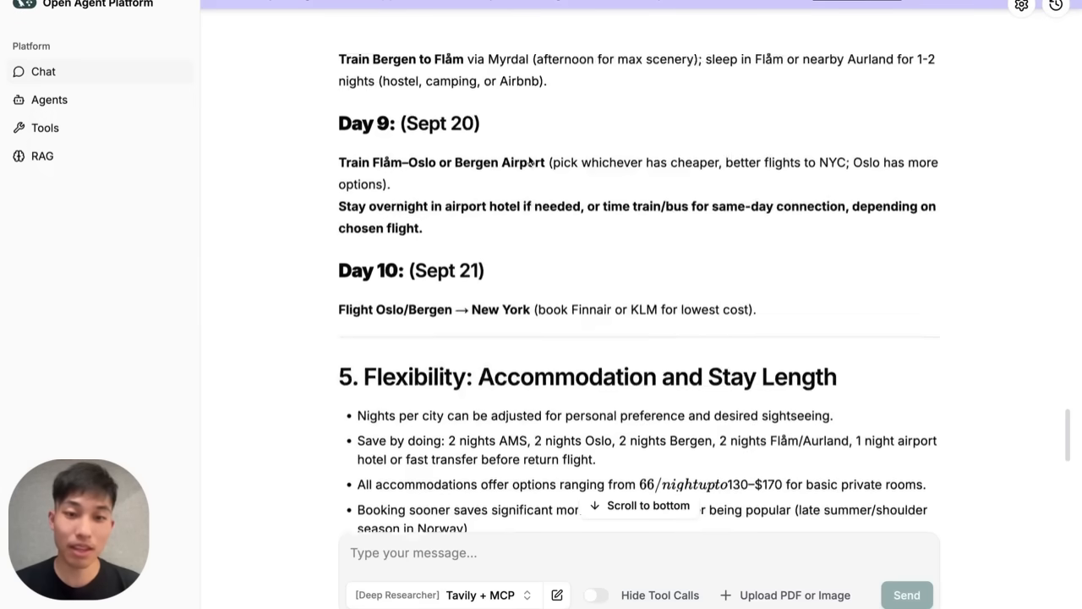
{"action": "scroll", "scroll_direction": "down", "scroll_amount": 3}
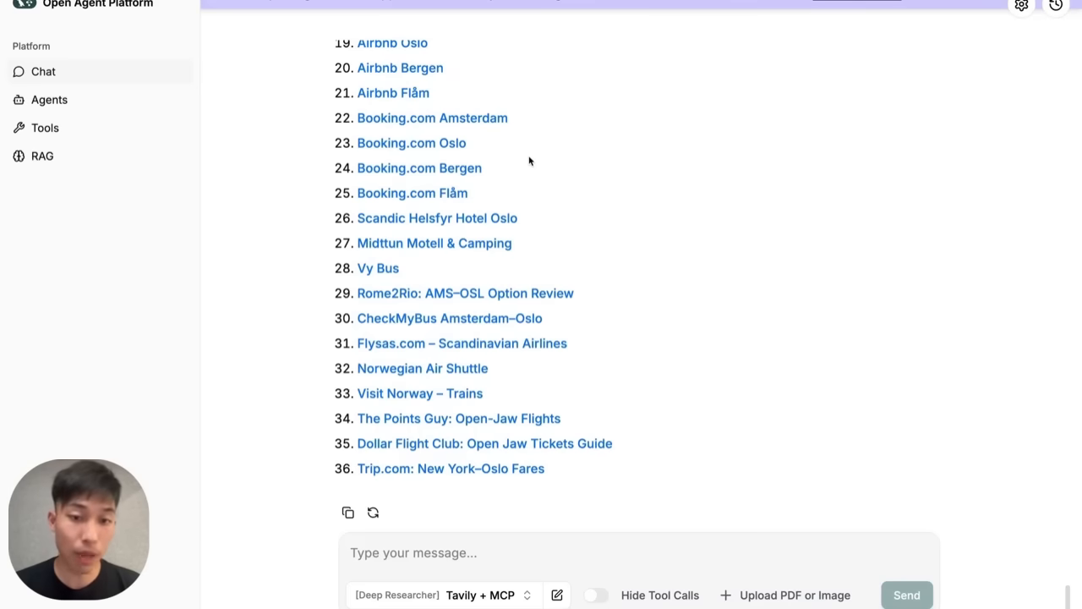
{"action": "mouse_move", "coordinate": [234, 85]}
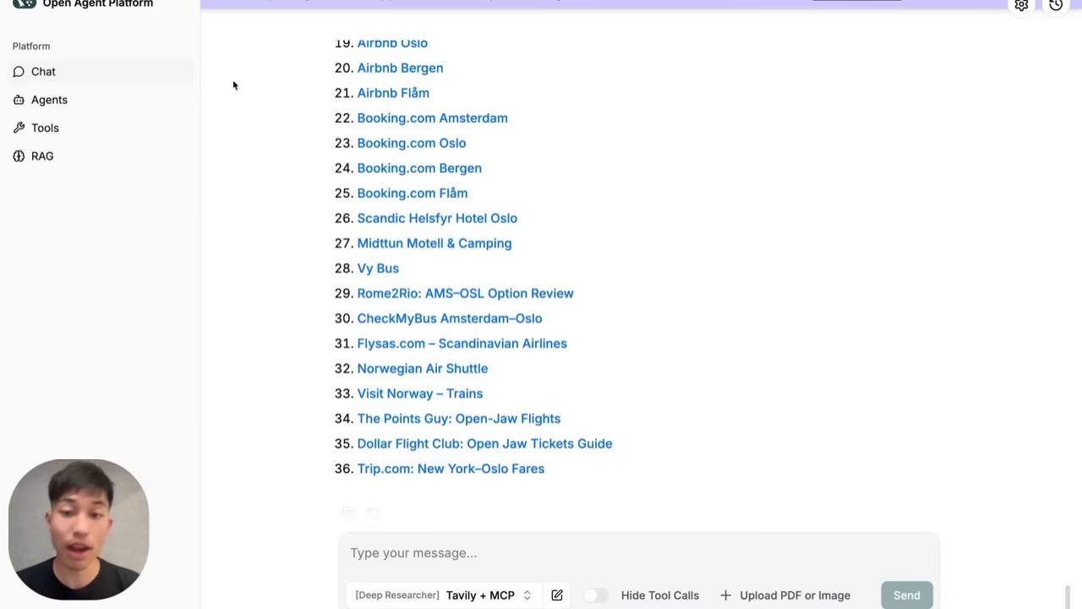
{"action": "left_click", "coordinate": [49, 100]}
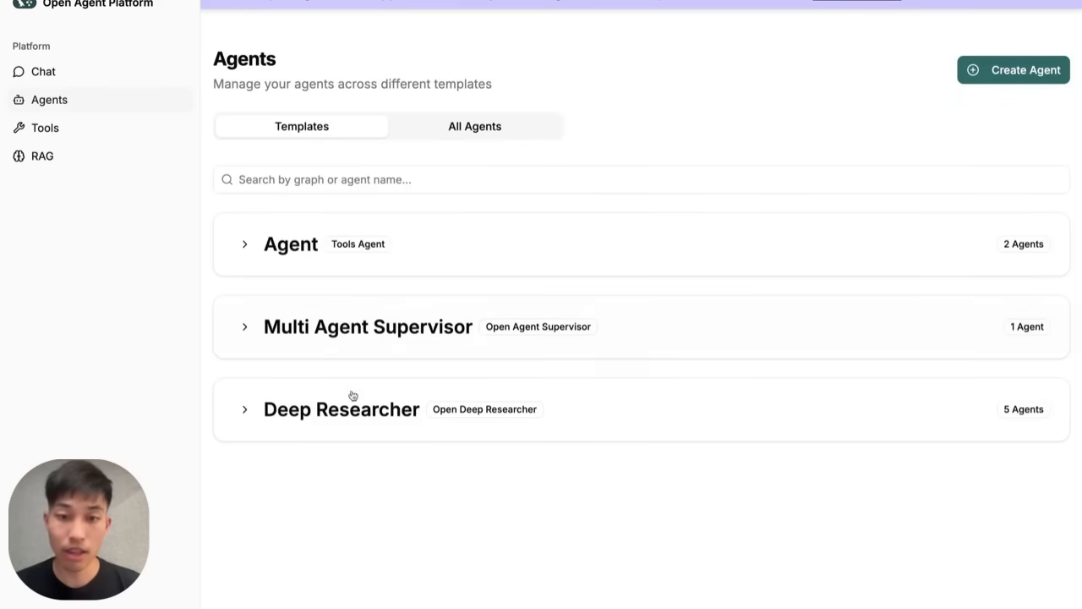
Create a new Deep Researcher agent and review its Search Api choices and model settings
{"action": "left_click", "coordinate": [244, 409]}
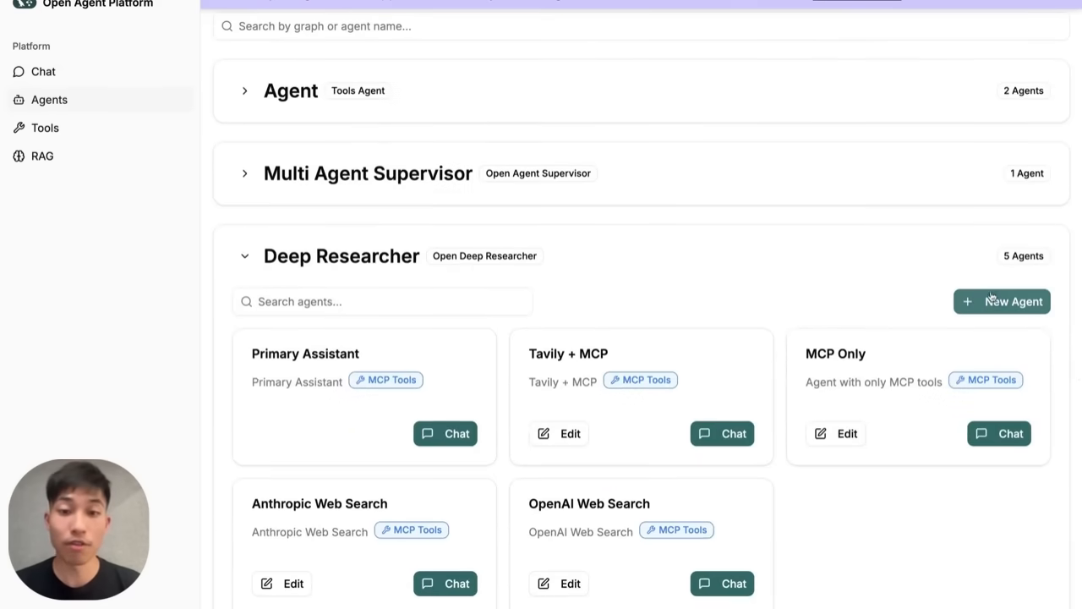
{"action": "left_click", "coordinate": [1001, 301]}
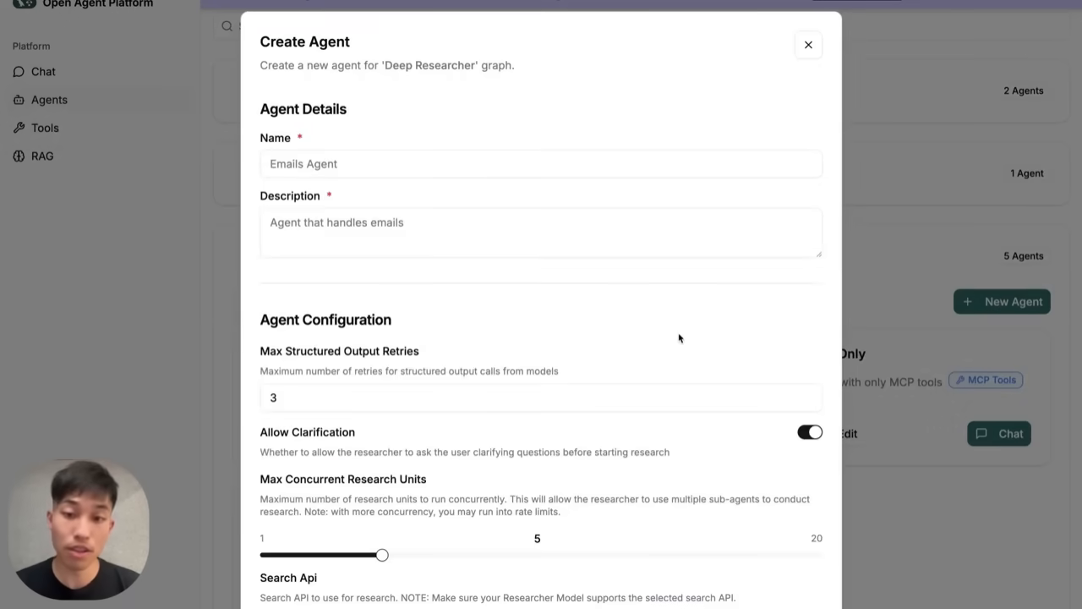
{"action": "scroll", "scroll_direction": "down", "scroll_amount": 3}
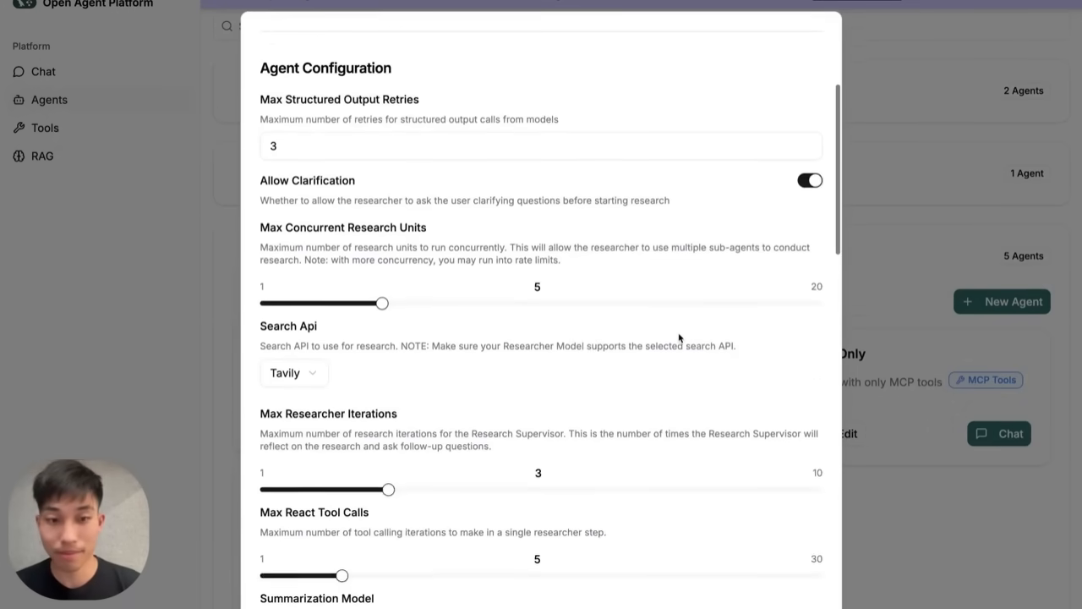
{"action": "left_click", "coordinate": [294, 373]}
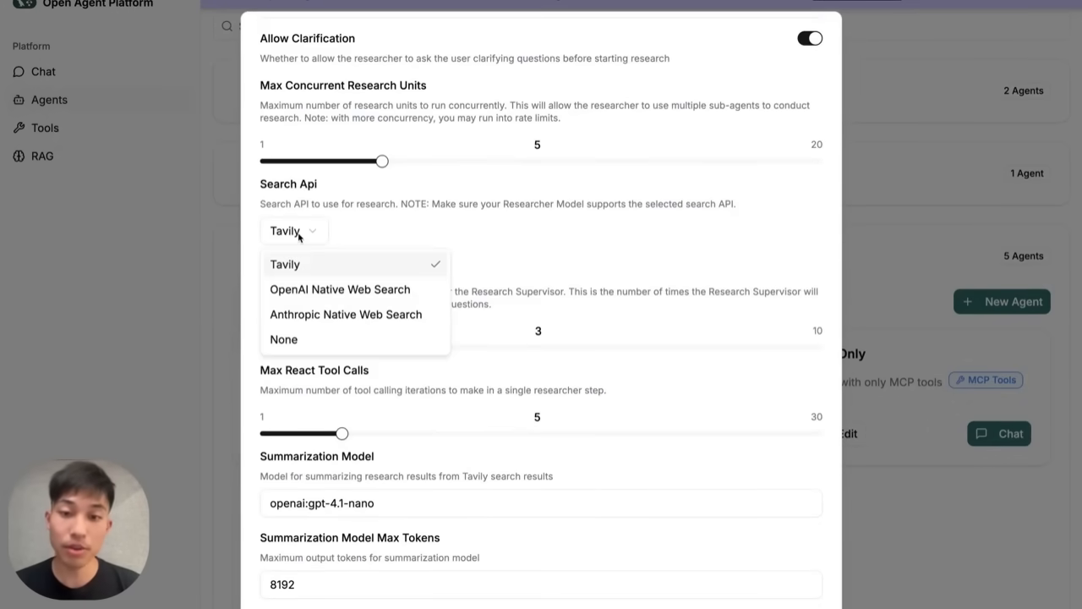
{"action": "scroll", "scroll_direction": "down", "scroll_amount": 3}
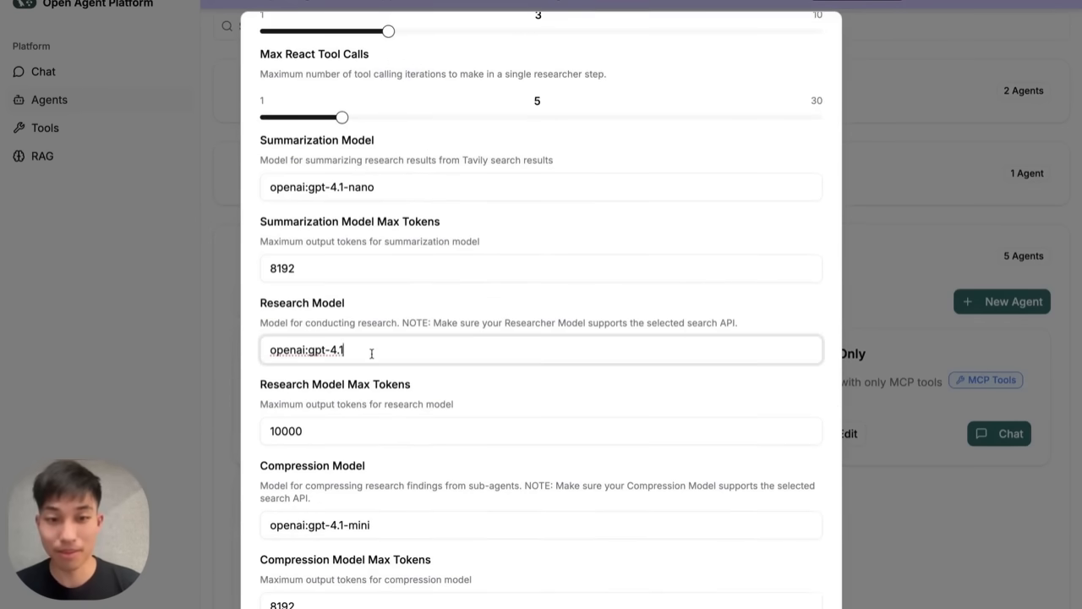
{"action": "scroll", "scroll_direction": "down", "scroll_amount": 3}
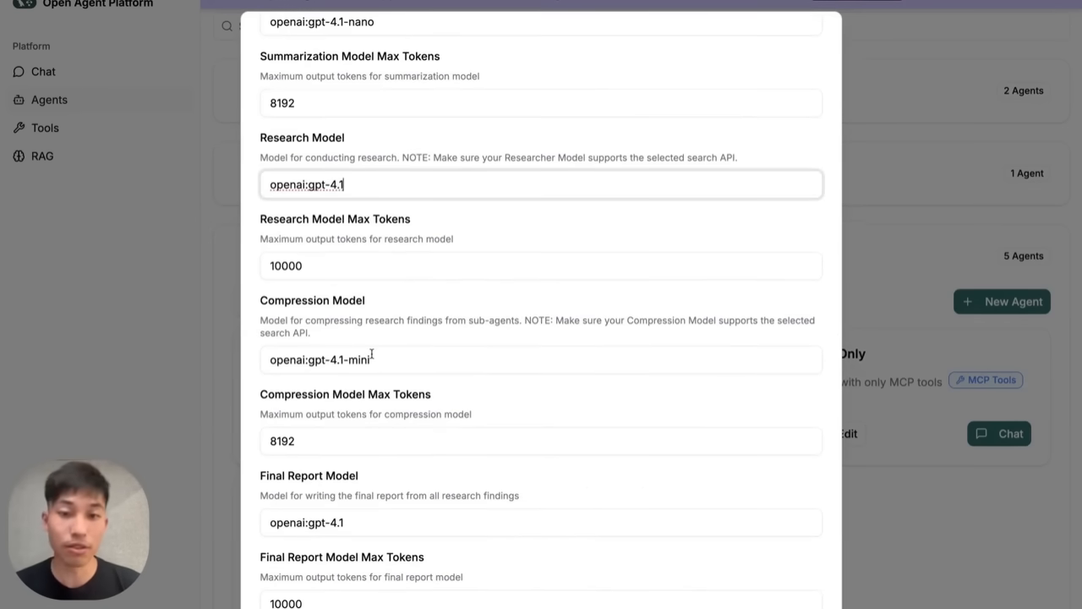